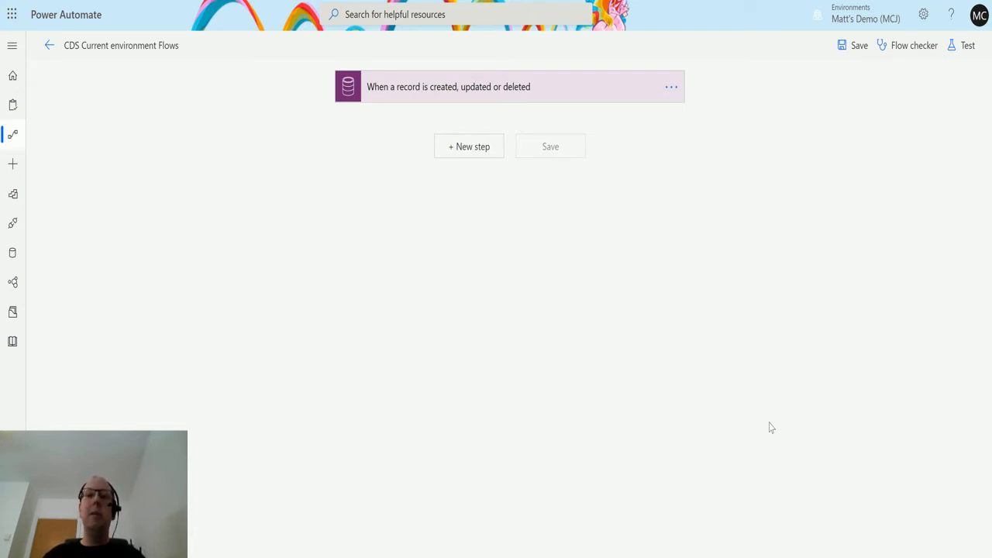
{"action": "mouse_move", "coordinate": [760, 428]}
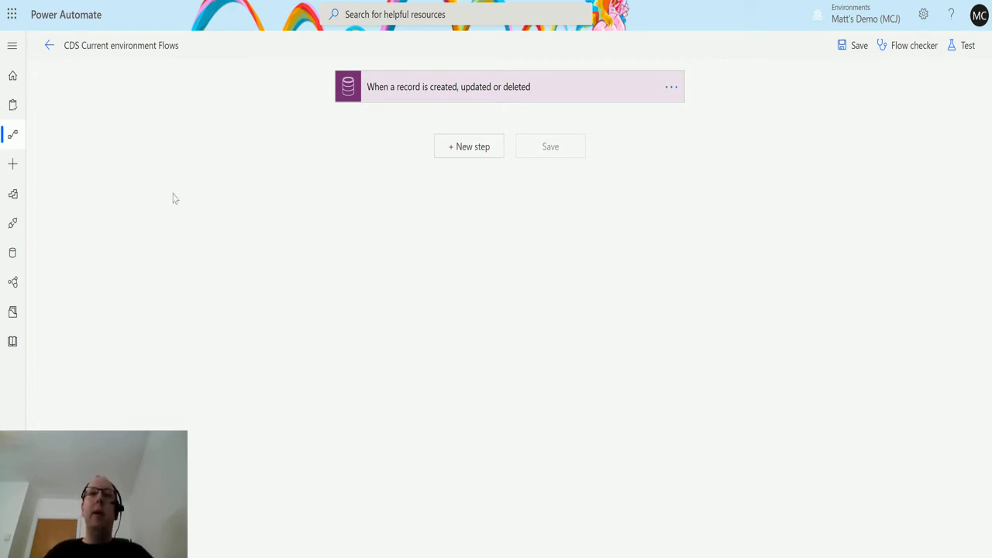
{"action": "mouse_move", "coordinate": [300, 211]}
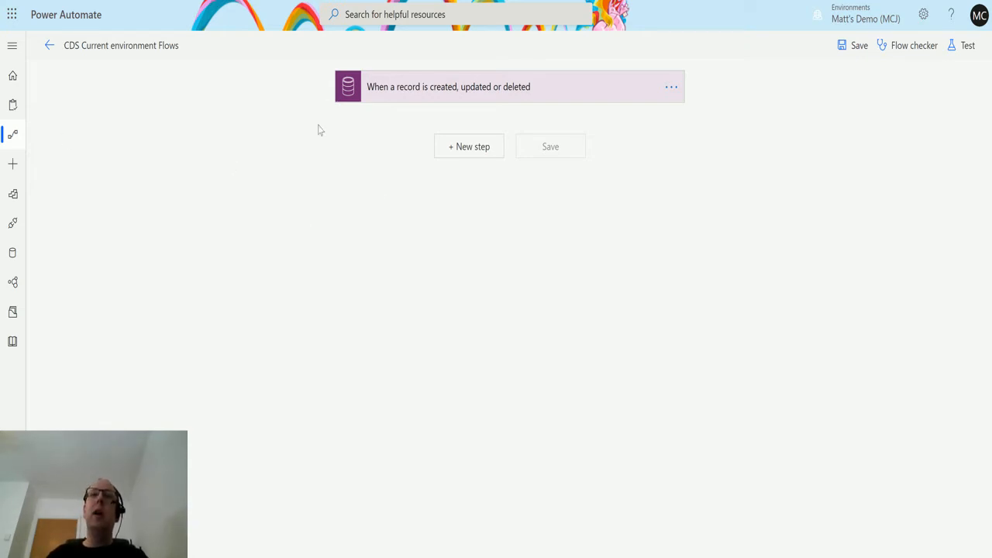
{"action": "mouse_move", "coordinate": [665, 101]}
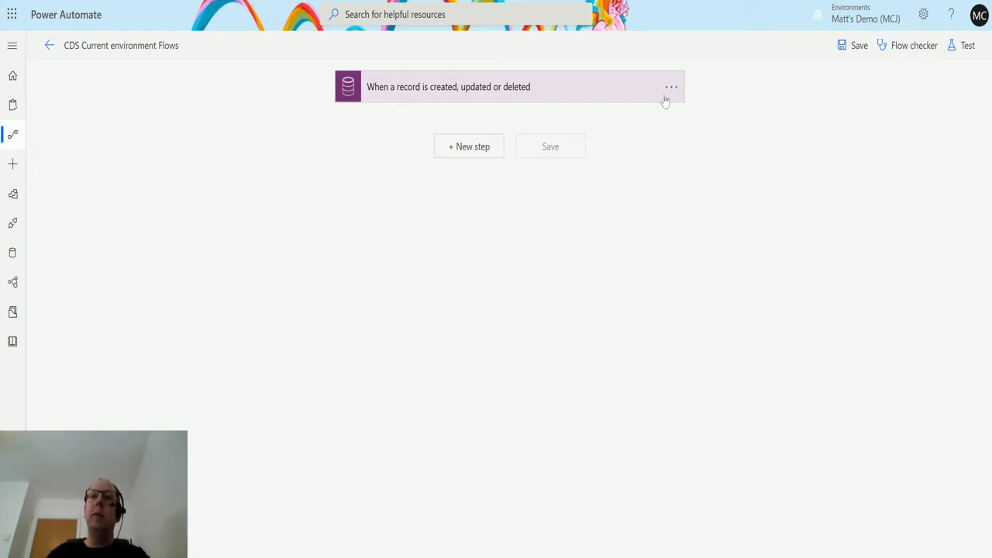
Add a 'Perform a bound action' step from the Common Data Service (current environment) connector after the trigger
{"action": "left_click", "coordinate": [508, 87]}
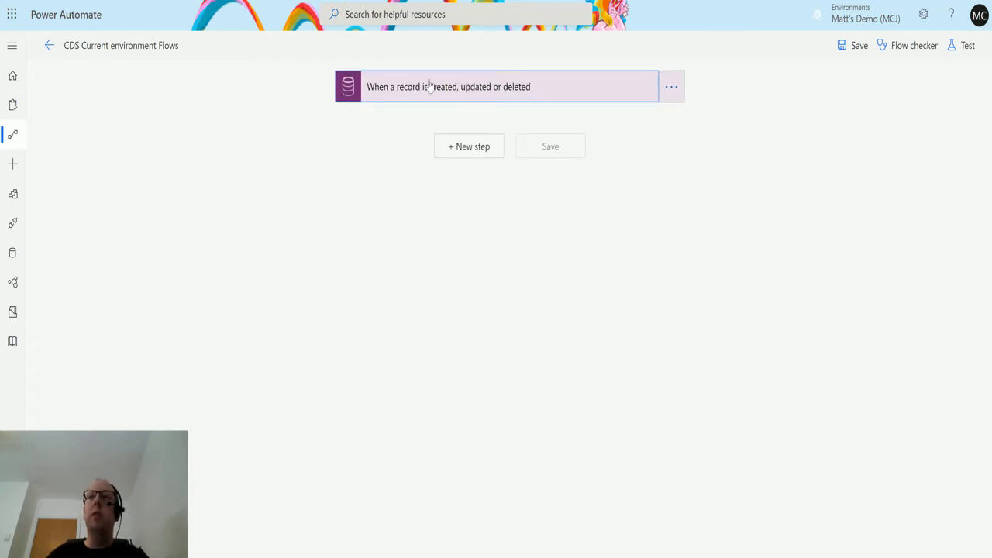
{"action": "mouse_move", "coordinate": [477, 53]}
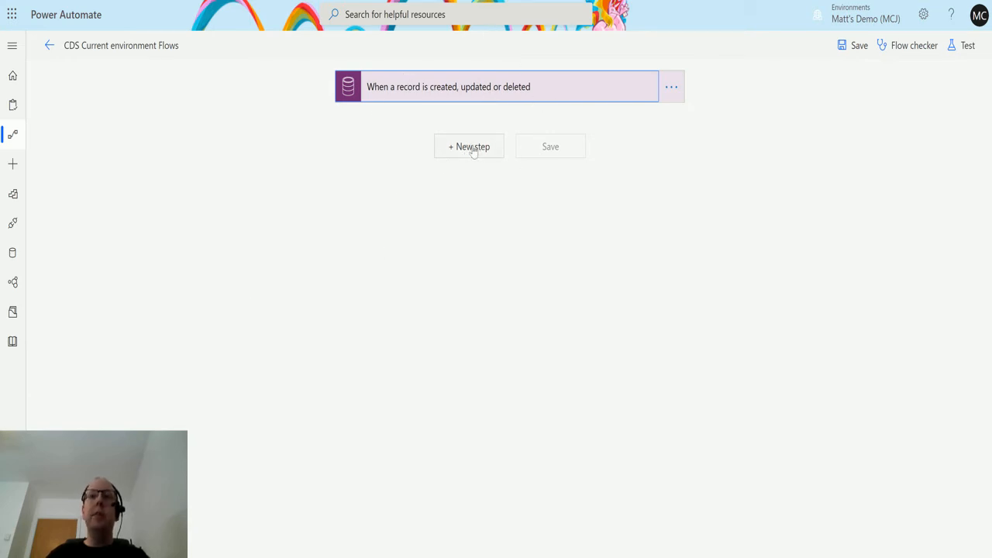
{"action": "left_click", "coordinate": [468, 145]}
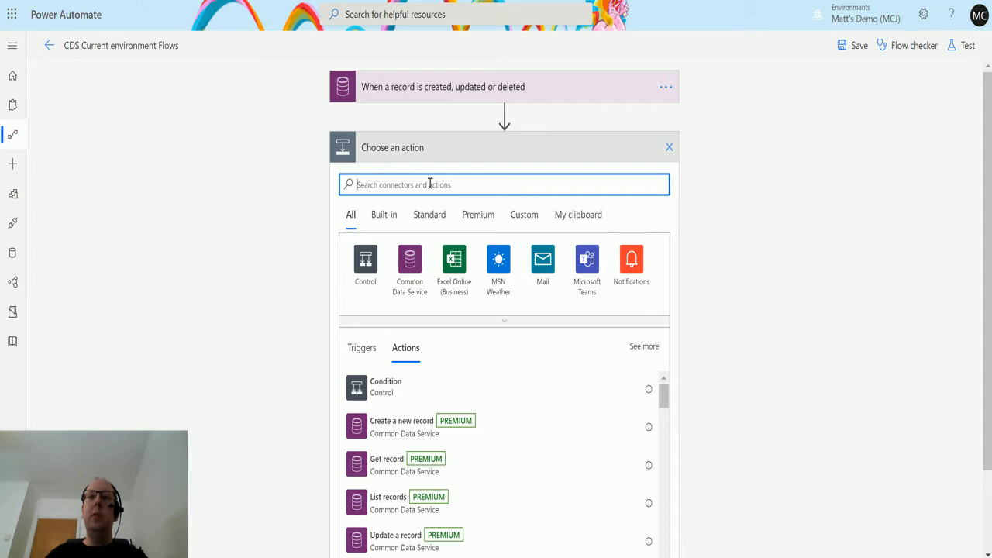
{"action": "type", "text": "common data"}
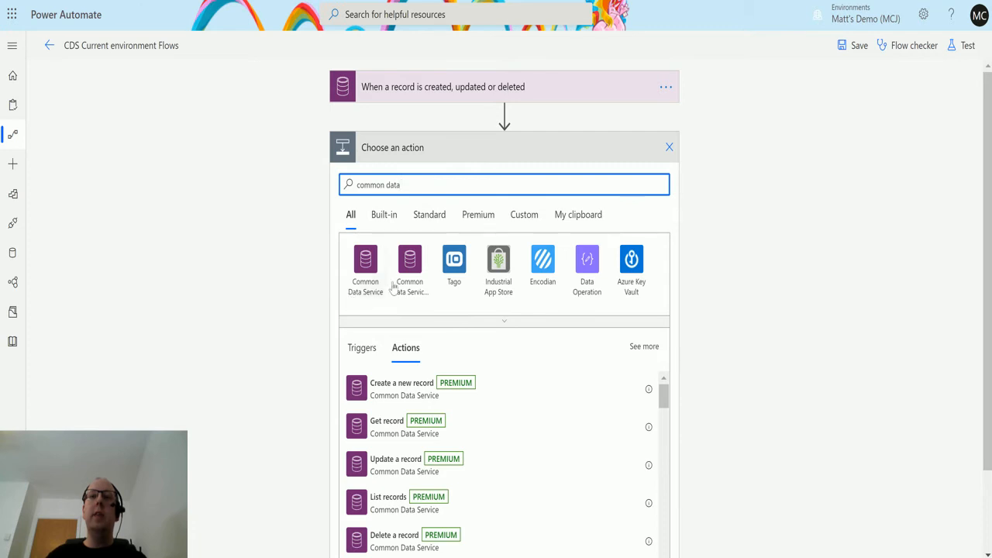
{"action": "mouse_move", "coordinate": [409, 264]}
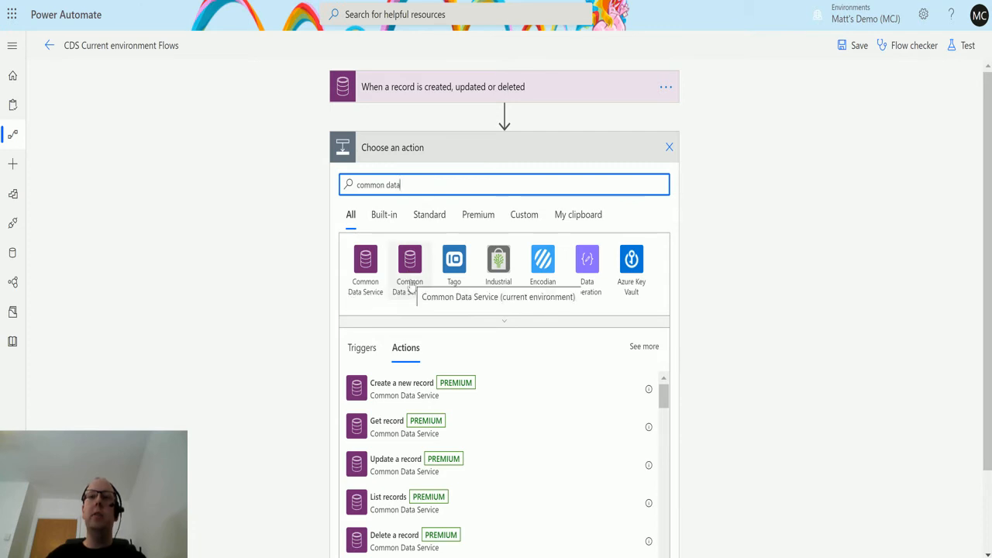
{"action": "left_click", "coordinate": [410, 262]}
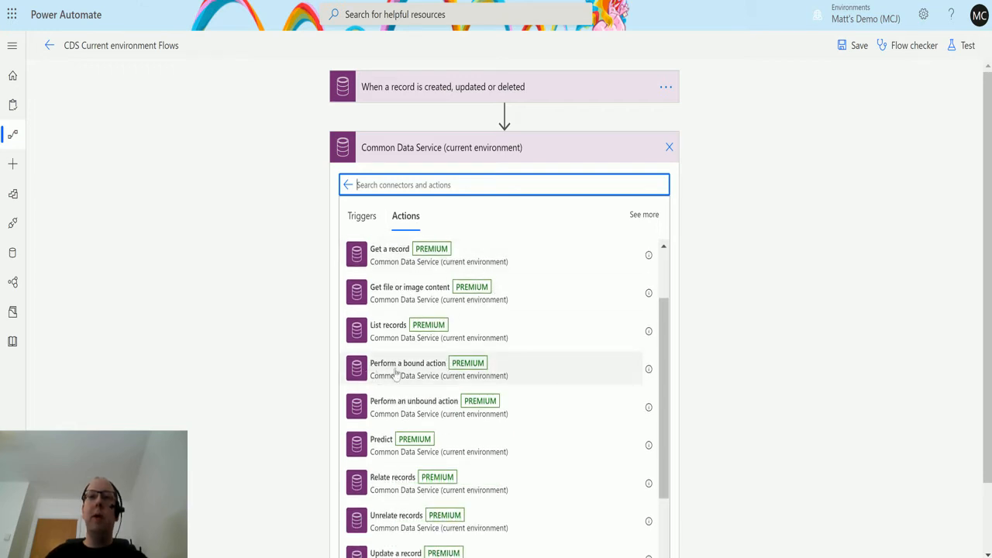
{"action": "left_click", "coordinate": [405, 369]}
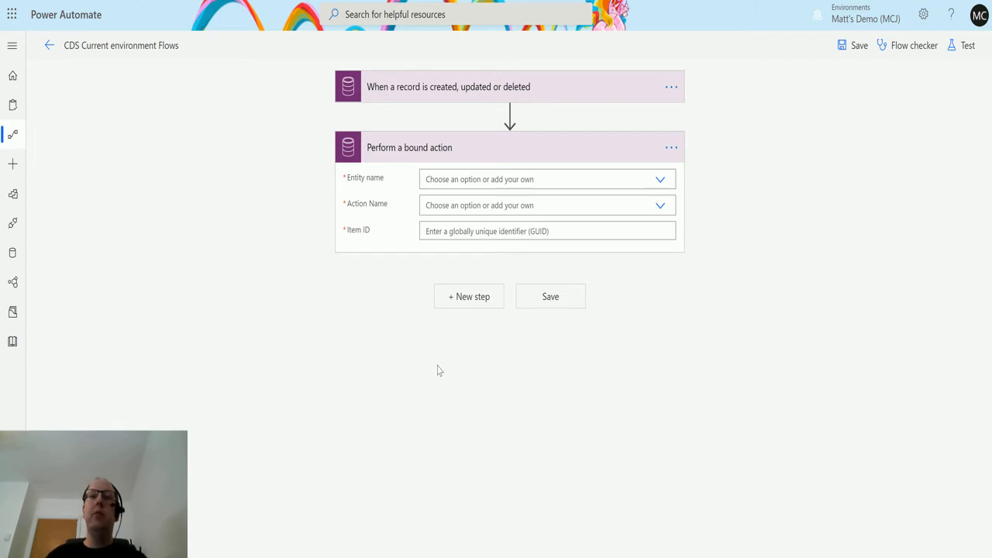
{"action": "mouse_move", "coordinate": [682, 256]}
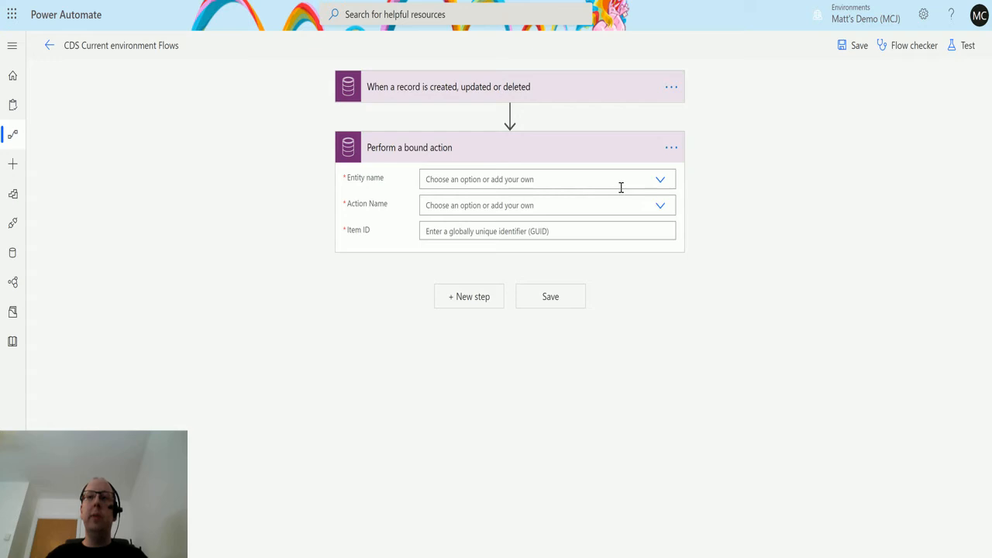
{"action": "mouse_move", "coordinate": [661, 216]}
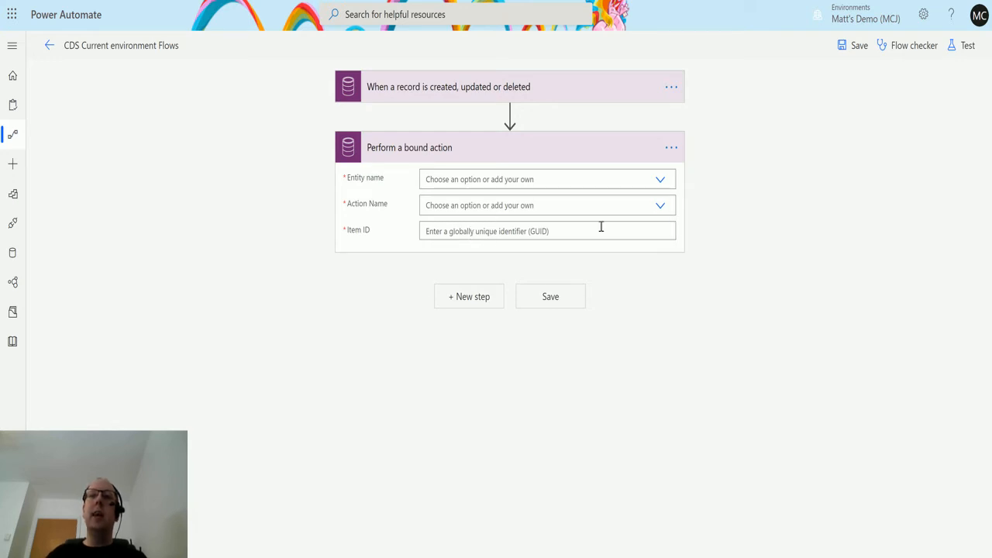
{"action": "mouse_move", "coordinate": [450, 195]}
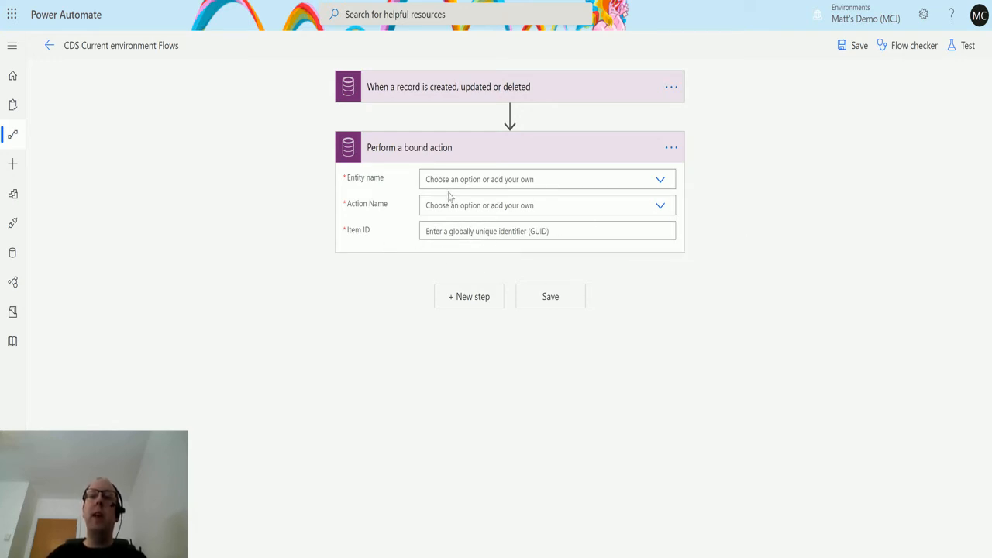
{"action": "mouse_move", "coordinate": [637, 197]}
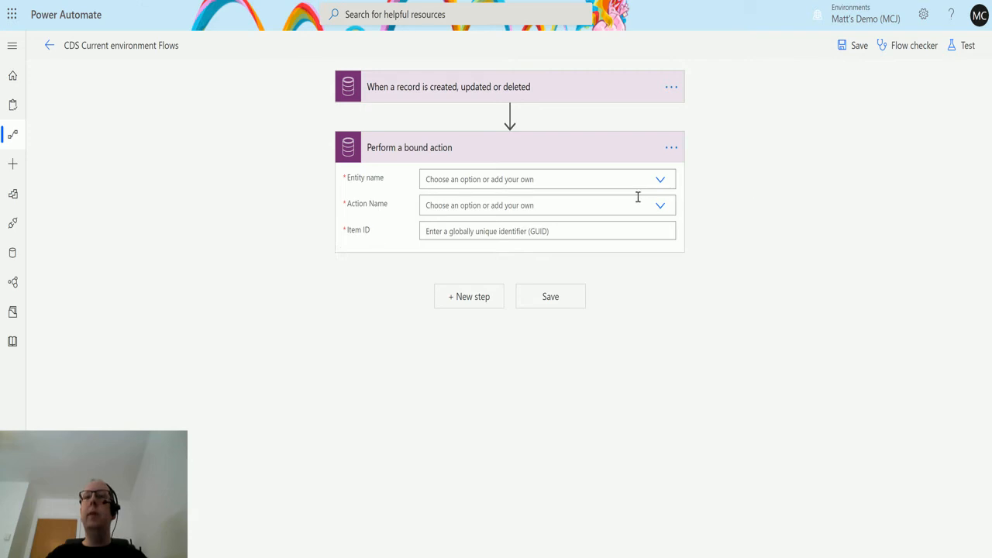
Set the entity to Quotes and the action to GetQuoteProductsFromOpportunity, then focus the Item ID field
{"action": "left_click", "coordinate": [660, 180]}
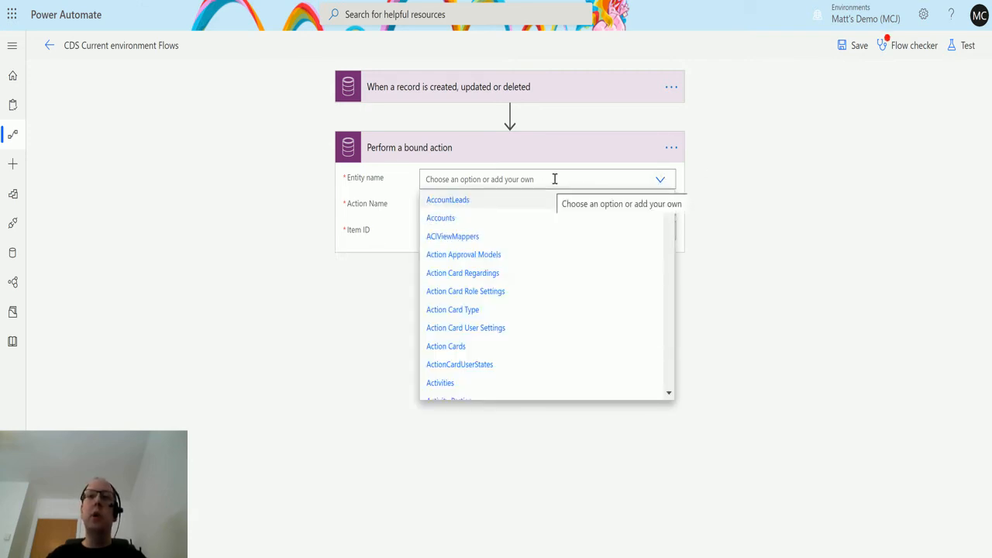
{"action": "type", "text": "quotes"}
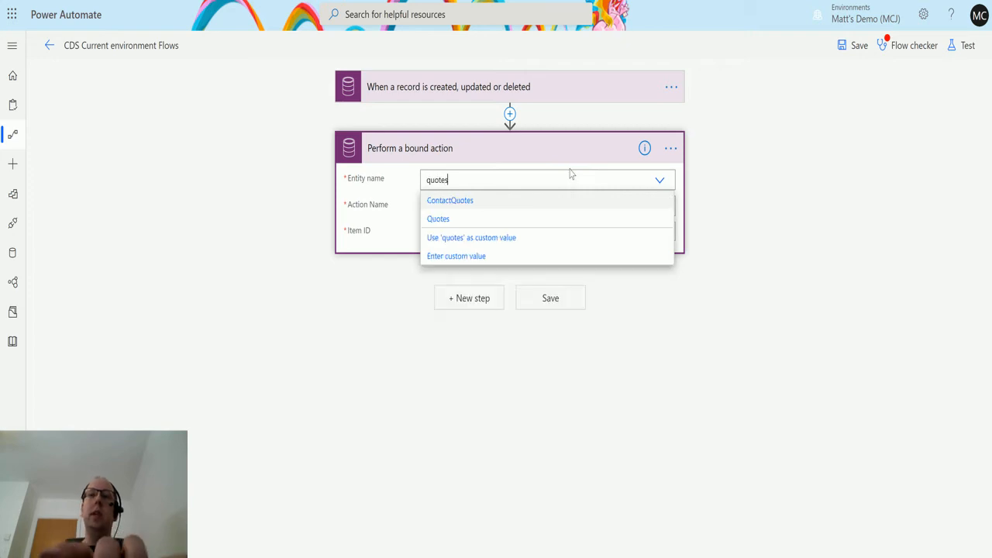
{"action": "left_click", "coordinate": [437, 218]}
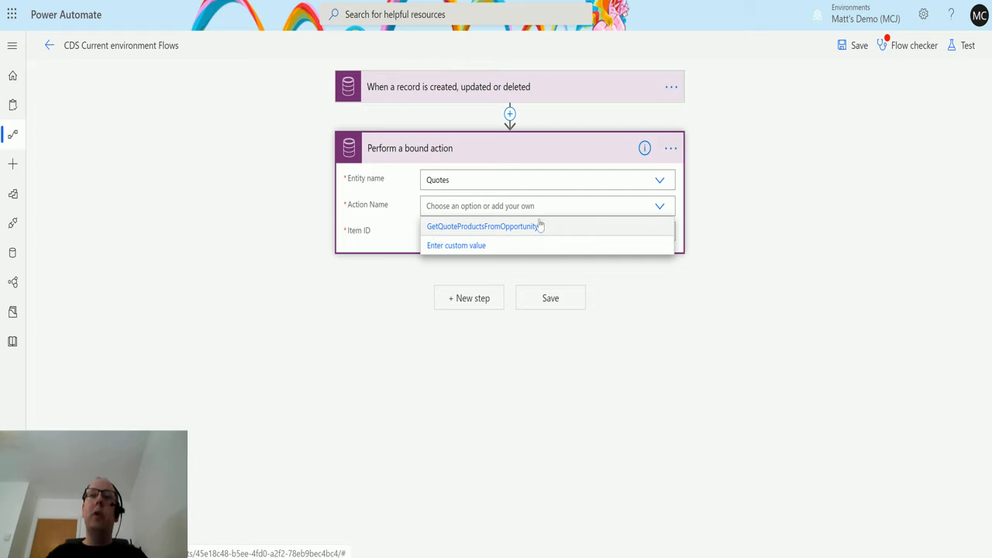
{"action": "left_click", "coordinate": [481, 227]}
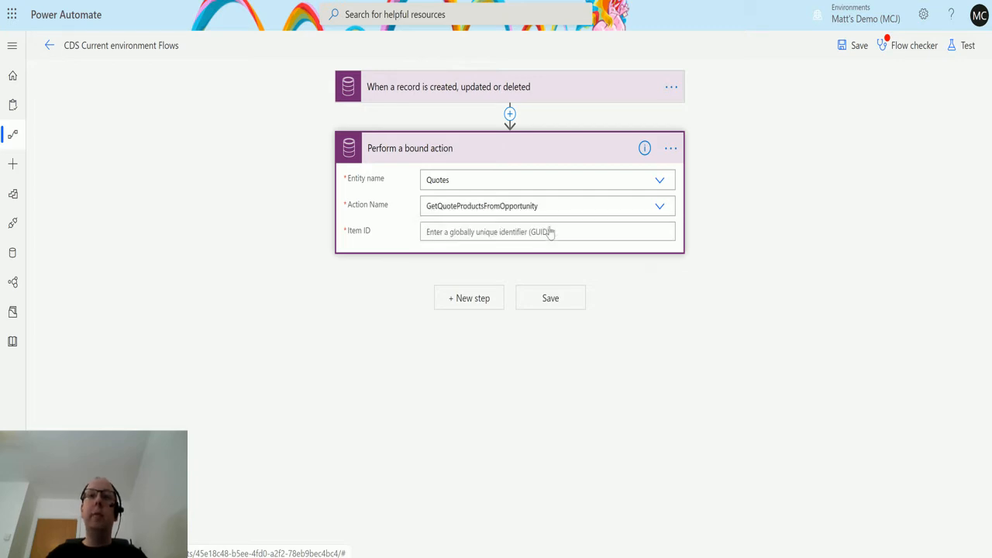
{"action": "left_click", "coordinate": [547, 231]}
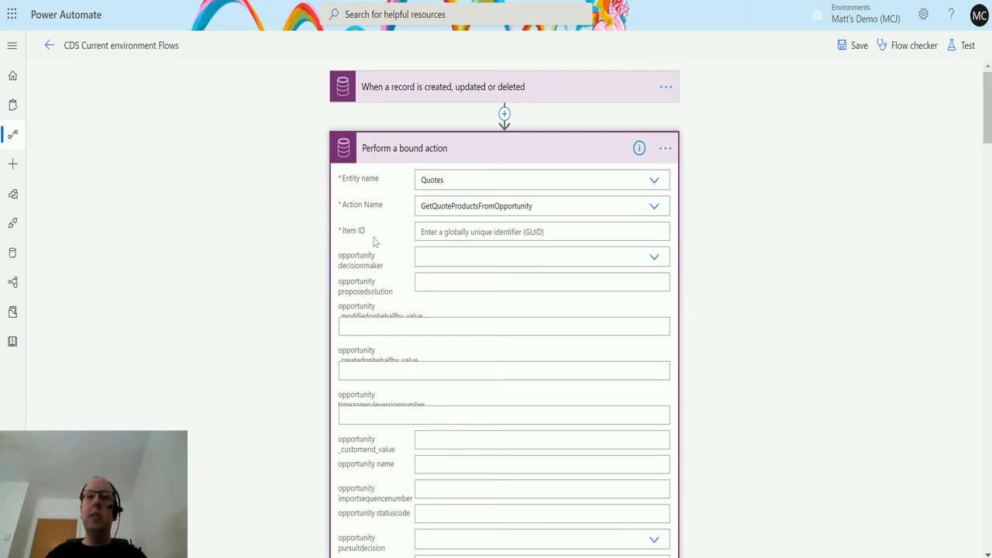
Scroll through the opportunity parameters the bound action now exposes
{"action": "scroll", "scroll_direction": "down", "scroll_amount": 3}
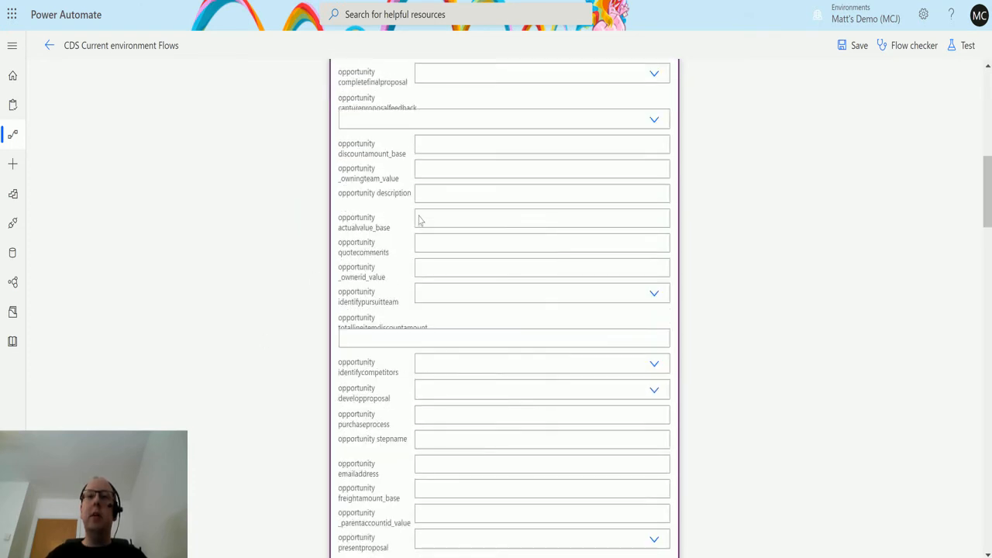
{"action": "scroll", "scroll_direction": "down", "scroll_amount": 3}
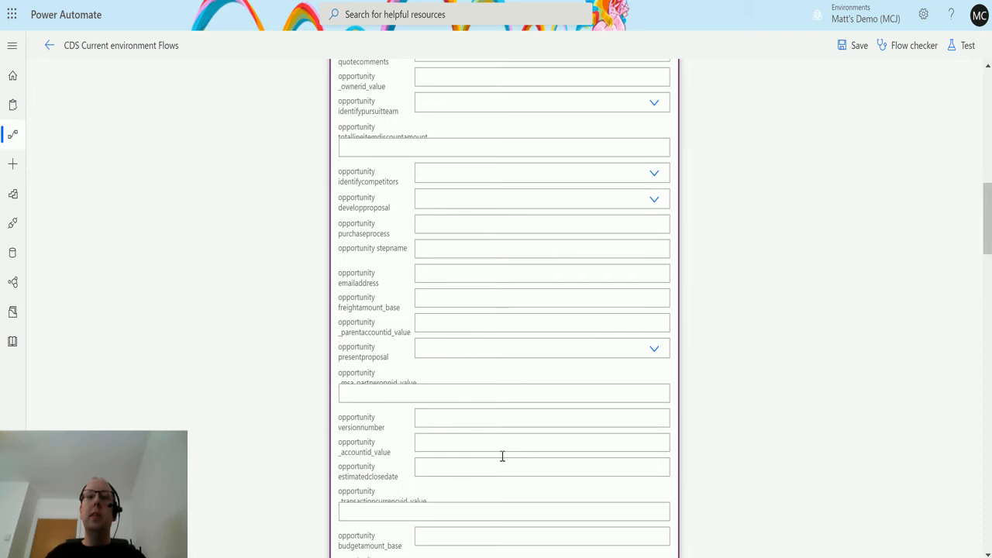
{"action": "scroll", "scroll_direction": "down", "scroll_amount": 3}
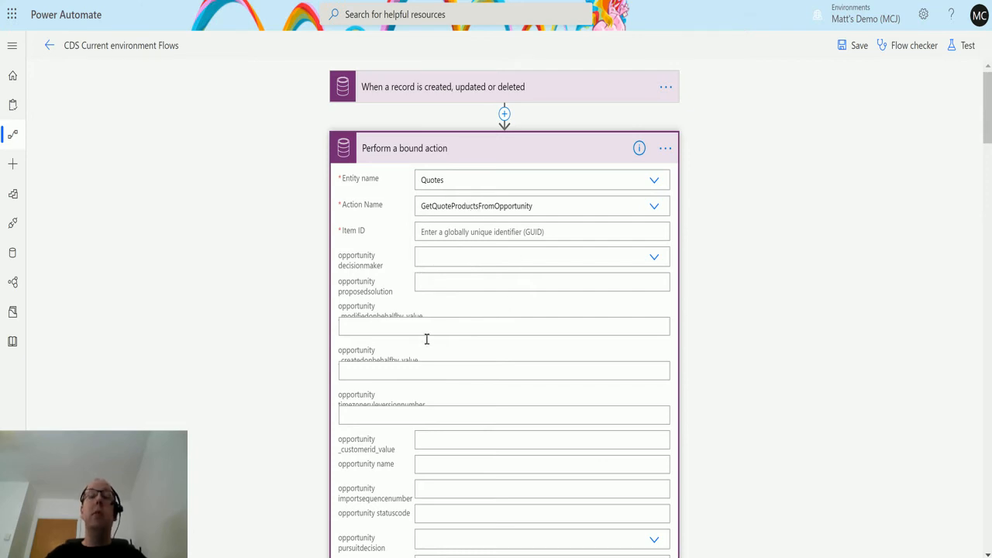
{"action": "mouse_move", "coordinate": [526, 255]}
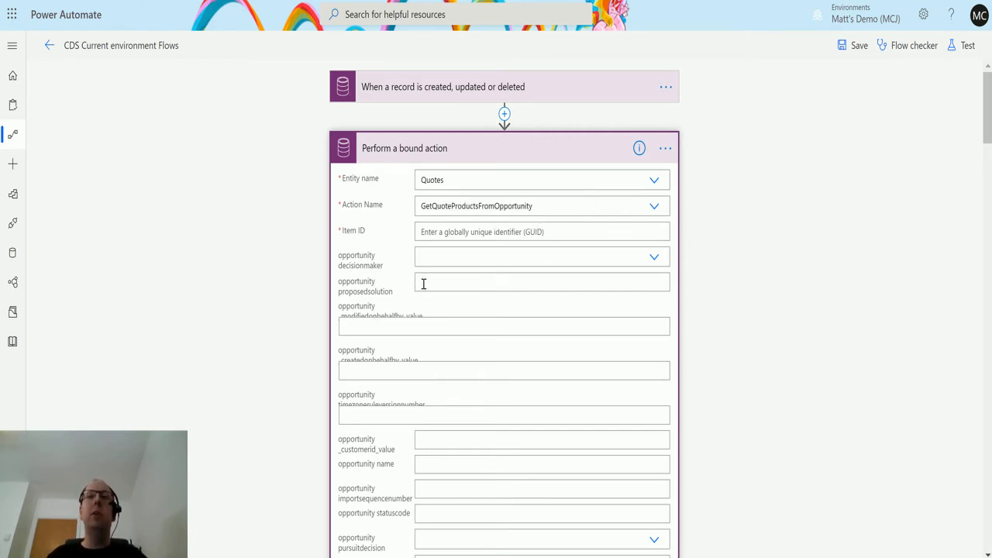
{"action": "mouse_move", "coordinate": [633, 267]}
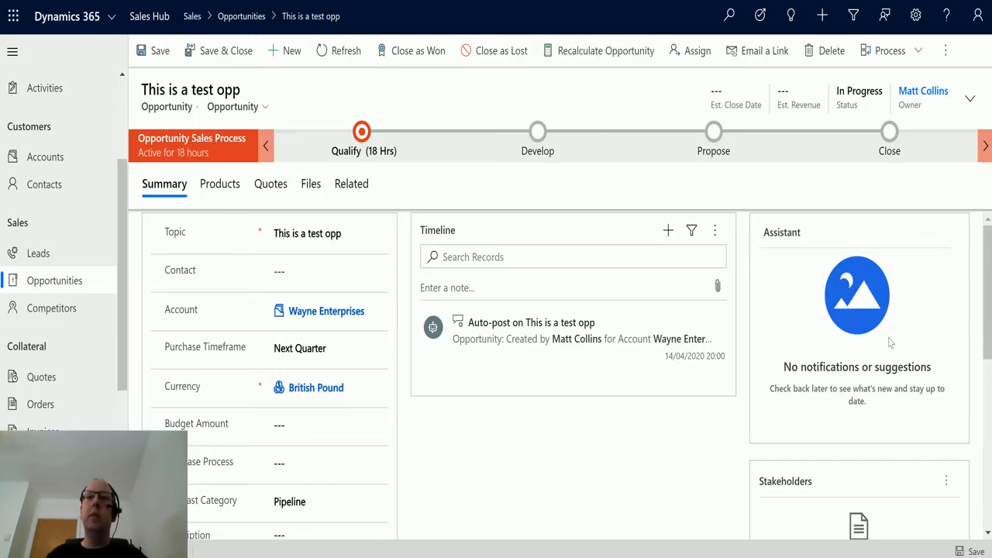
Check the opportunity's empty Products and Quotes lists, then create a new quote from it
{"action": "left_click", "coordinate": [220, 183]}
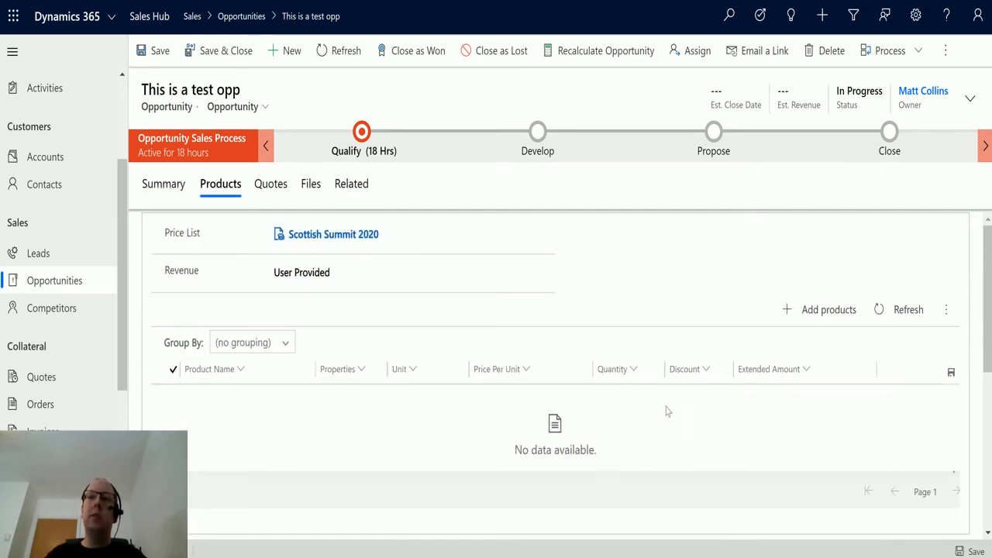
{"action": "mouse_move", "coordinate": [597, 477]}
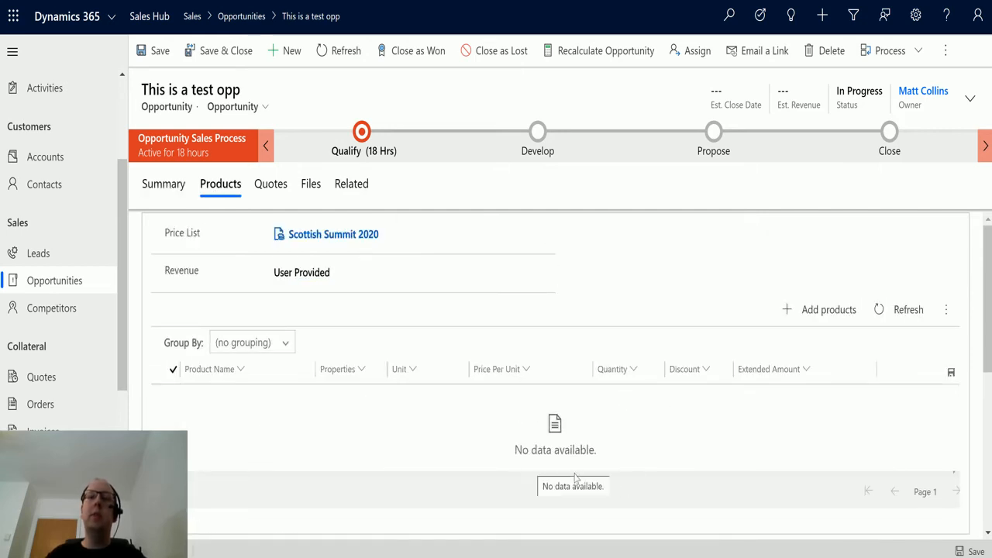
{"action": "left_click", "coordinate": [270, 183]}
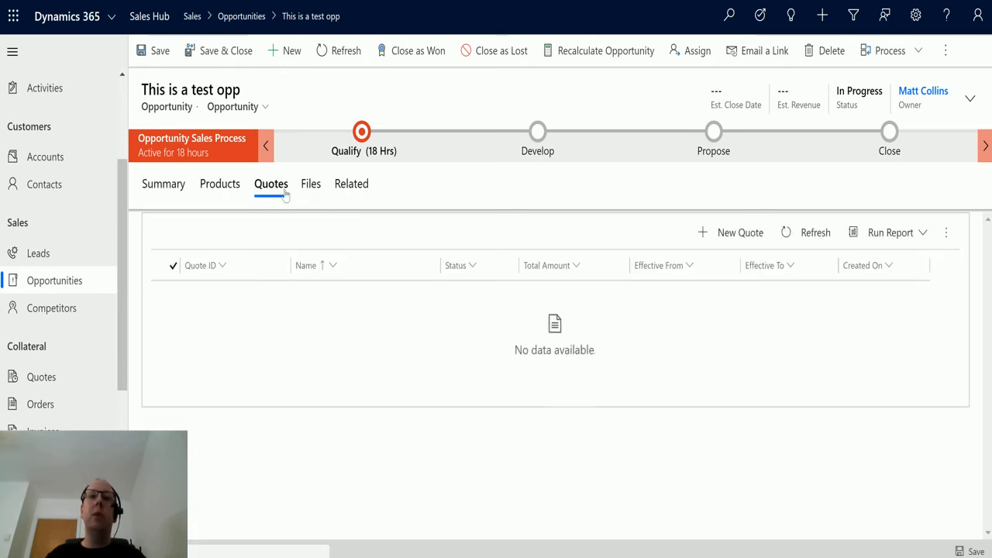
{"action": "mouse_move", "coordinate": [732, 234]}
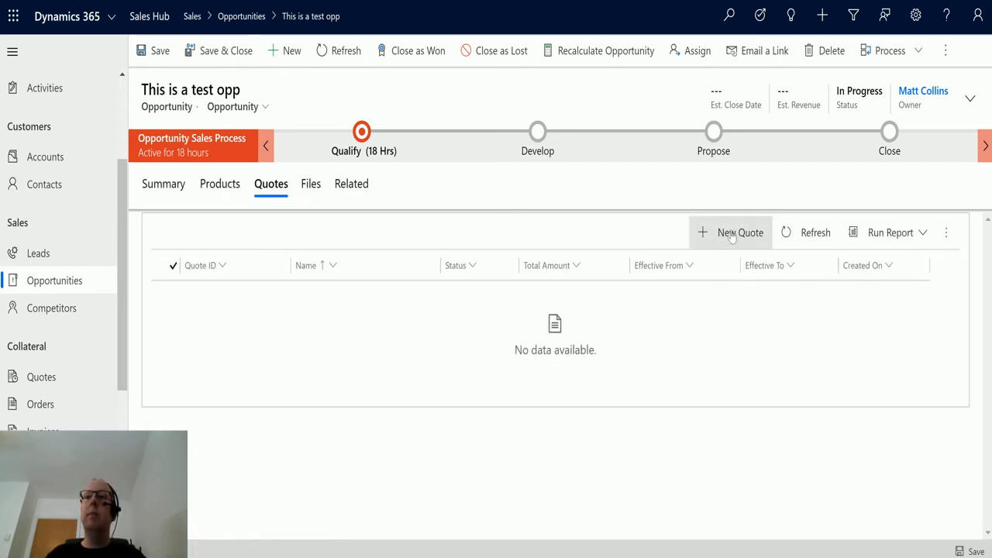
{"action": "left_click", "coordinate": [732, 233]}
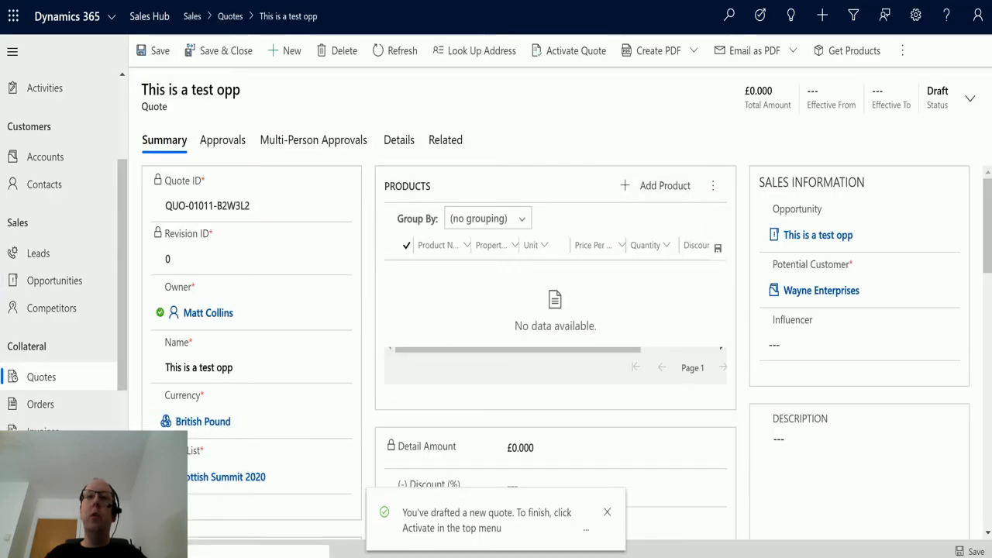
{"action": "mouse_move", "coordinate": [617, 344]}
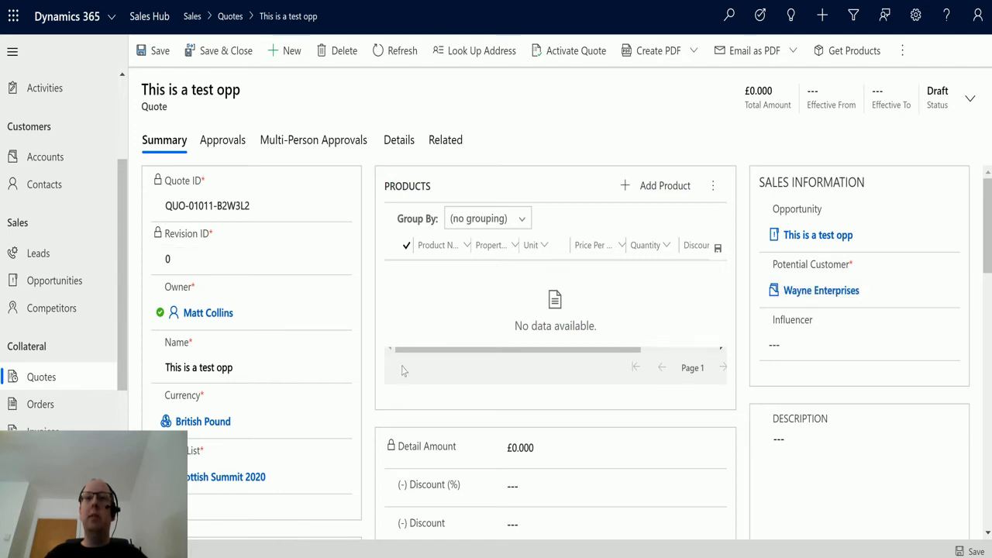
{"action": "mouse_move", "coordinate": [460, 321]}
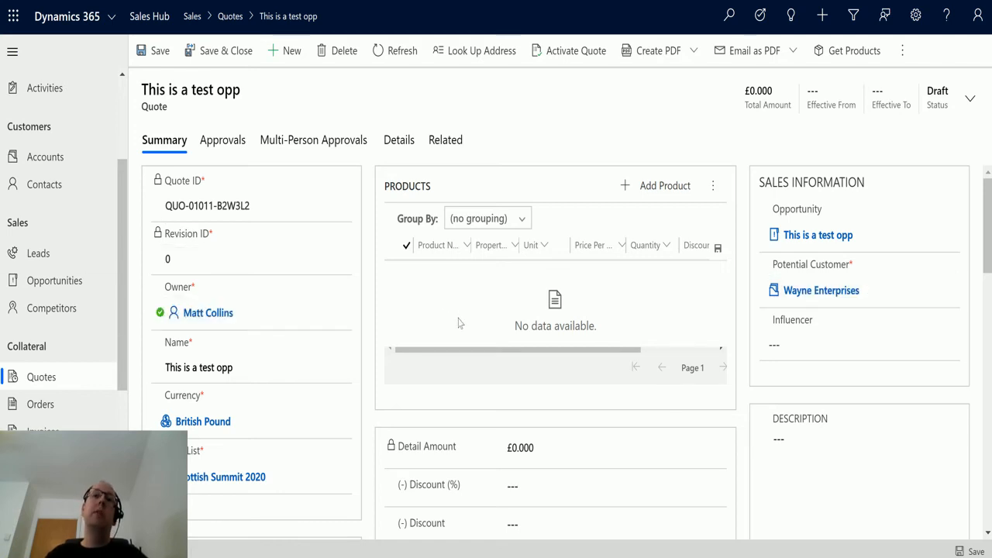
{"action": "mouse_move", "coordinate": [376, 151]}
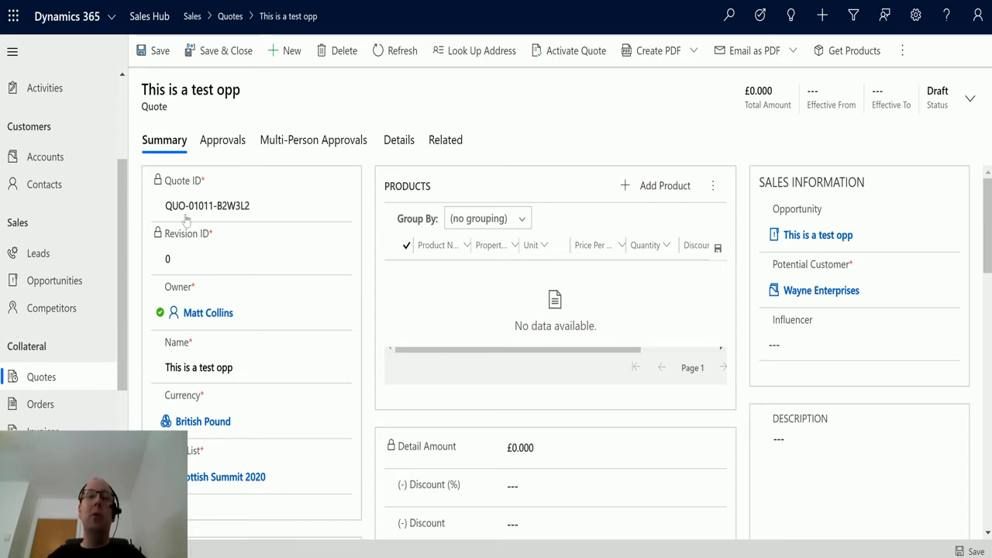
{"action": "mouse_move", "coordinate": [497, 285]}
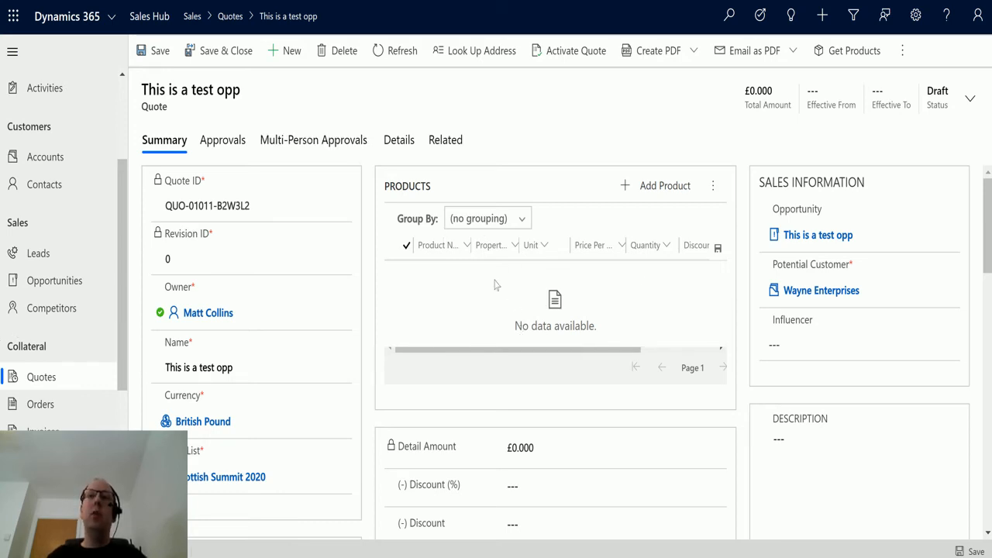
{"action": "mouse_move", "coordinate": [521, 256]}
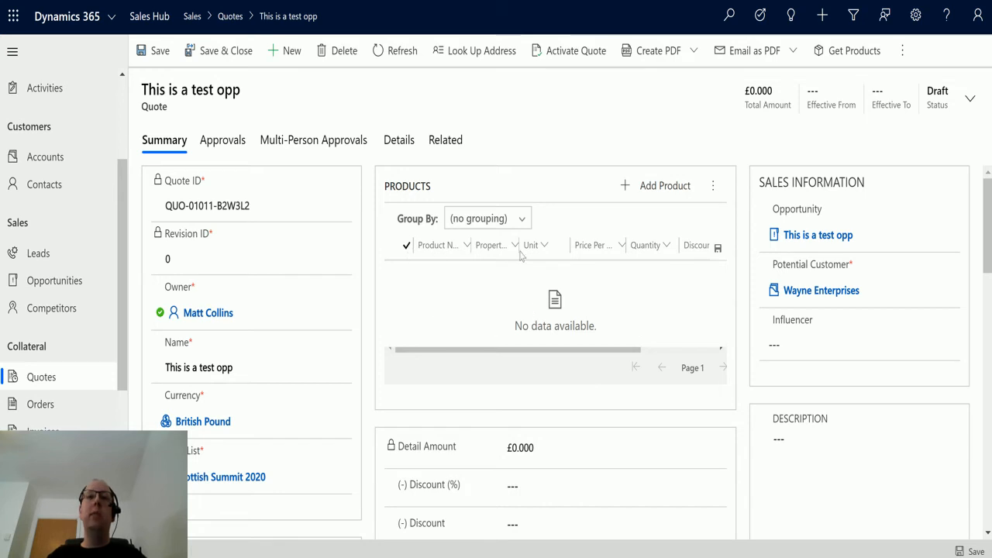
{"action": "mouse_move", "coordinate": [571, 325]}
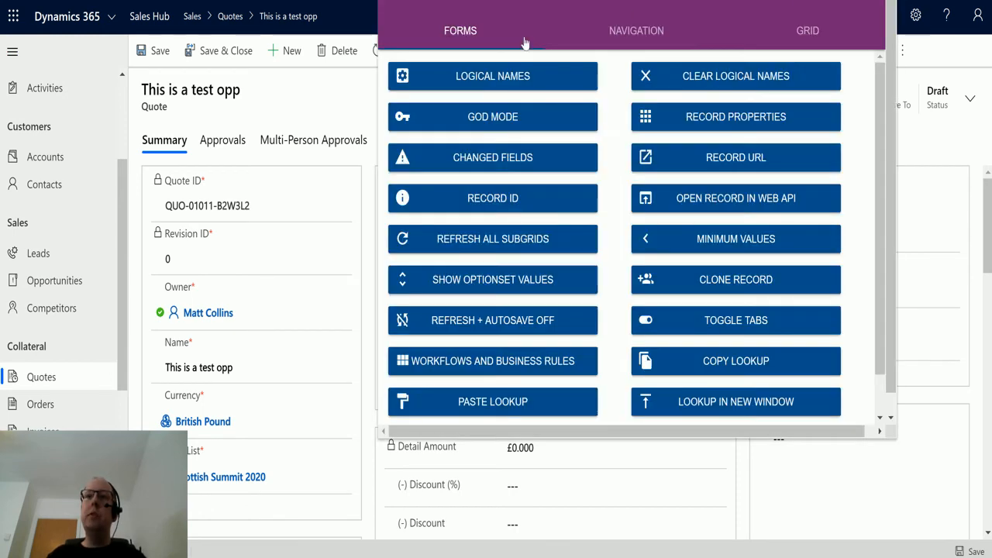
{"action": "mouse_move", "coordinate": [504, 199]}
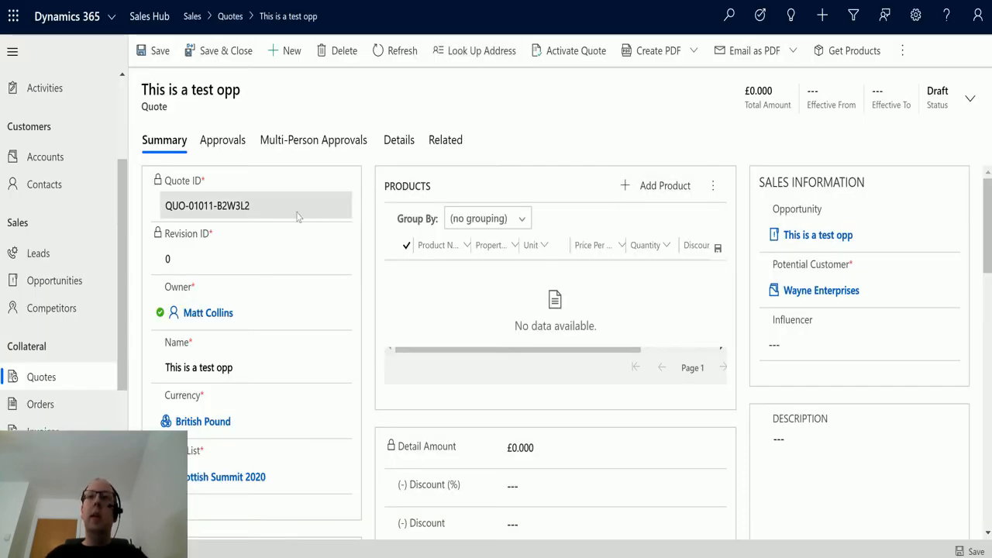
{"action": "mouse_move", "coordinate": [650, 160]}
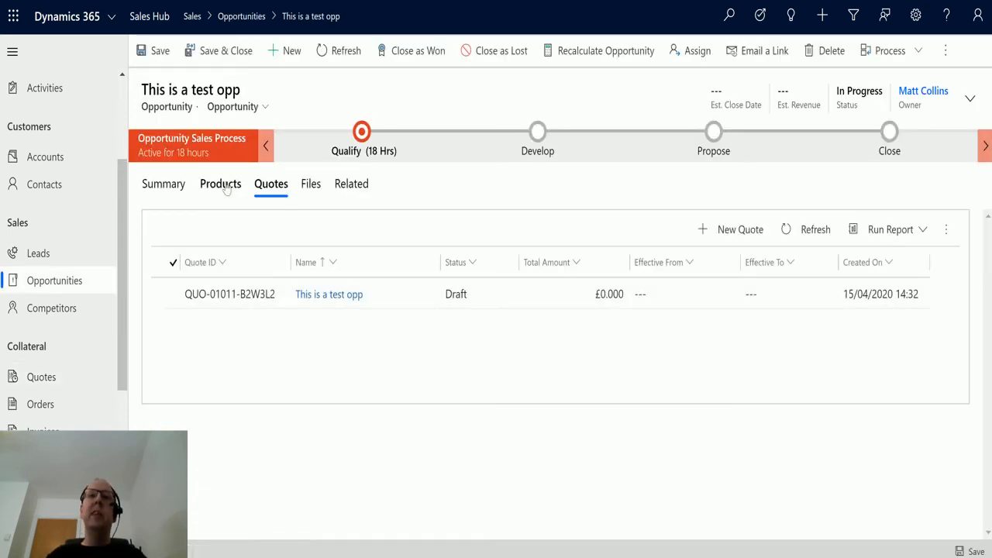
Show the opportunity's product list and bring up the Add products panel
{"action": "left_click", "coordinate": [220, 183]}
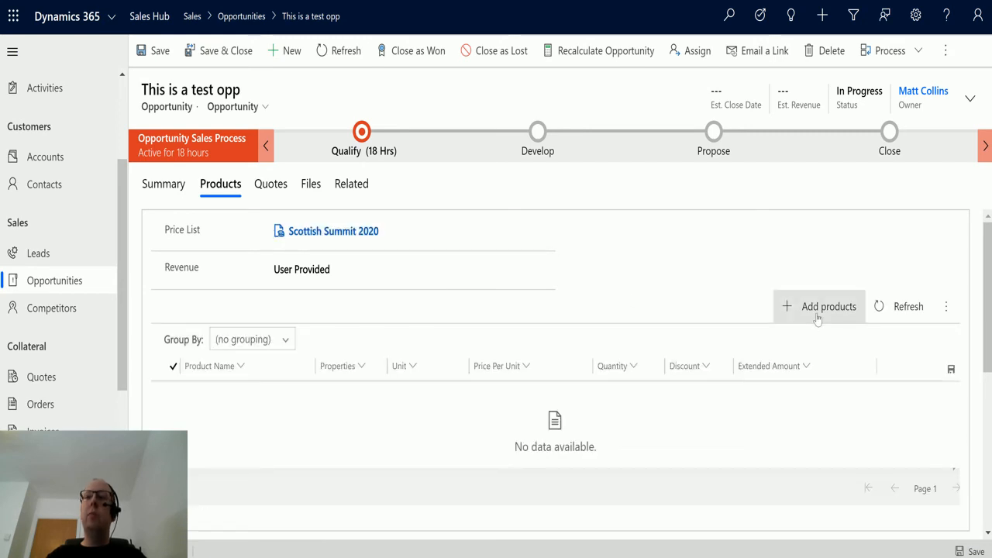
{"action": "left_click", "coordinate": [821, 307]}
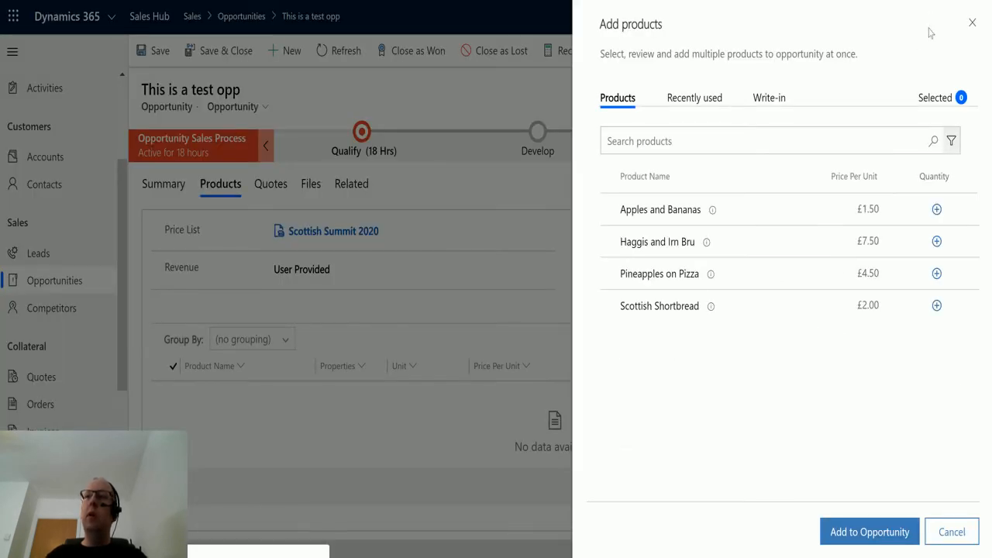
{"action": "mouse_move", "coordinate": [938, 208]}
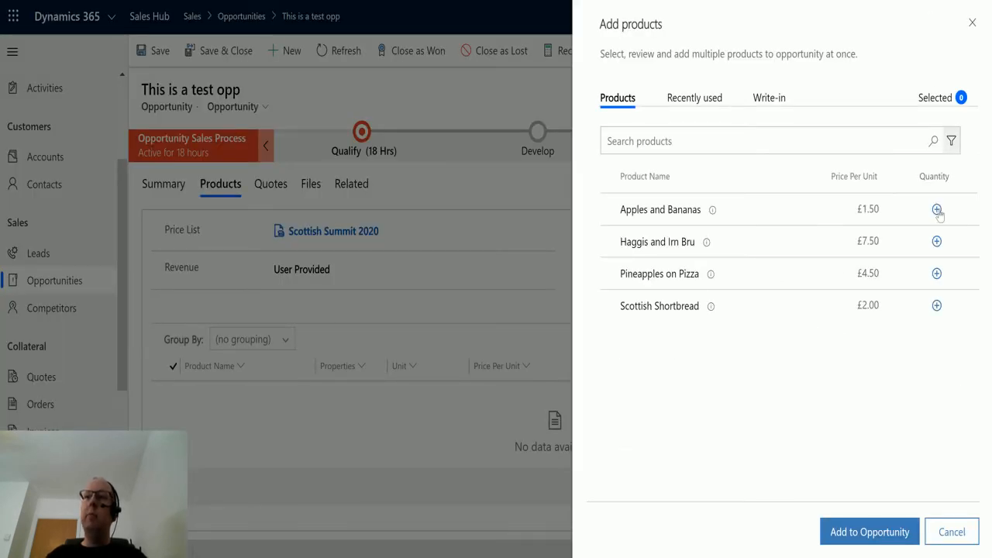
Add Apples and Bananas, Haggis and Irn Bru, Pineapples on Pizza and Scottish Shortbread with quantities 4, 10, 2, 4 to the opportunity
{"action": "left_click", "coordinate": [937, 208]}
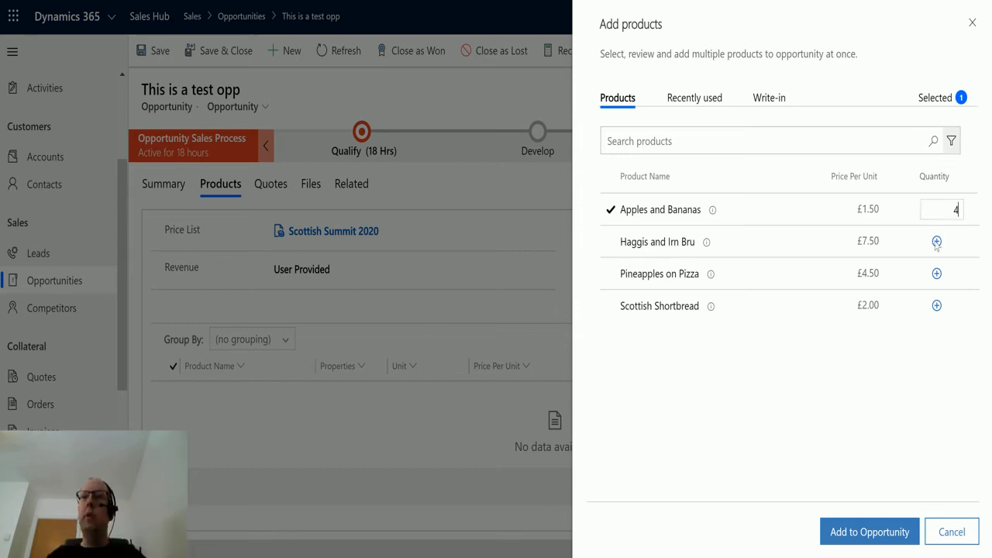
{"action": "left_click", "coordinate": [937, 242]}
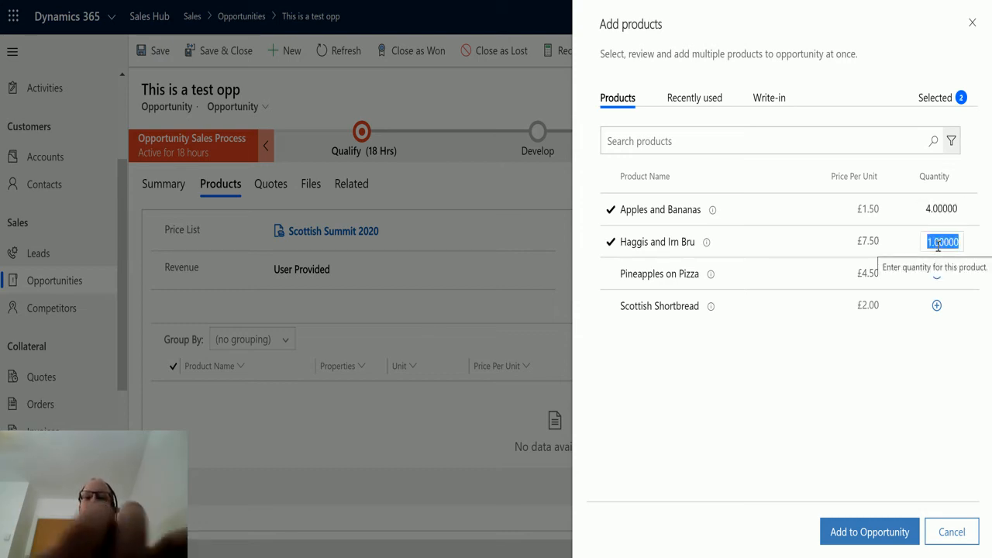
{"action": "type", "text": "10"}
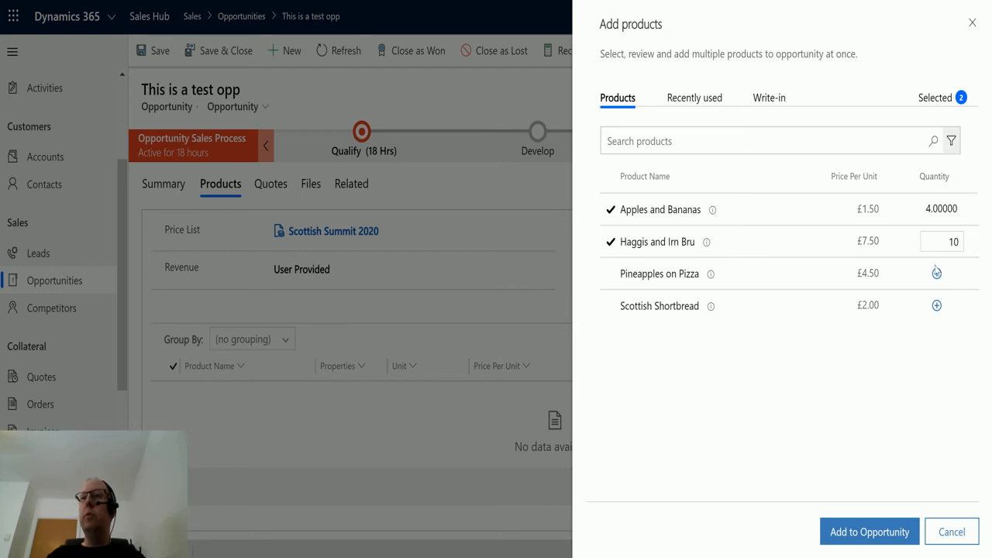
{"action": "left_click", "coordinate": [937, 273]}
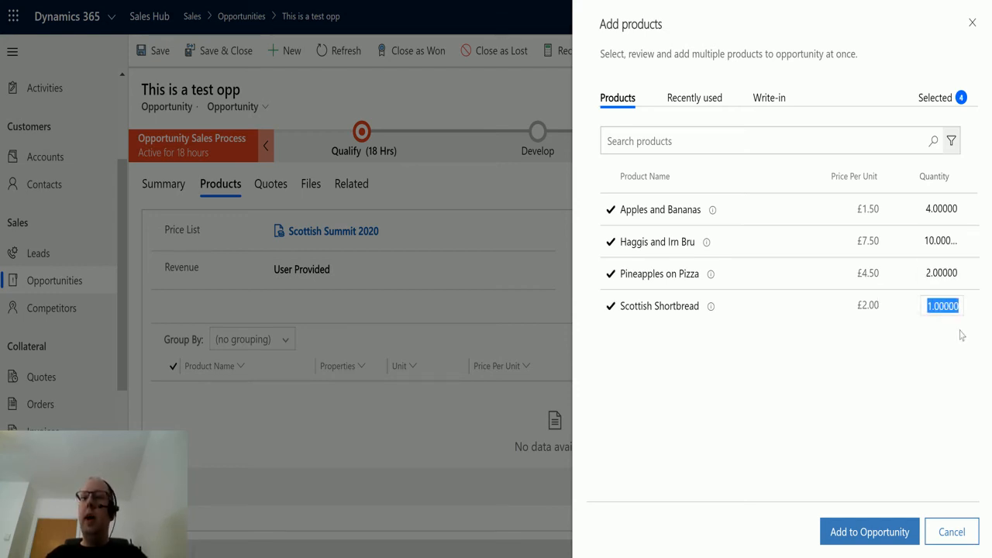
{"action": "type", "text": "4.00000"}
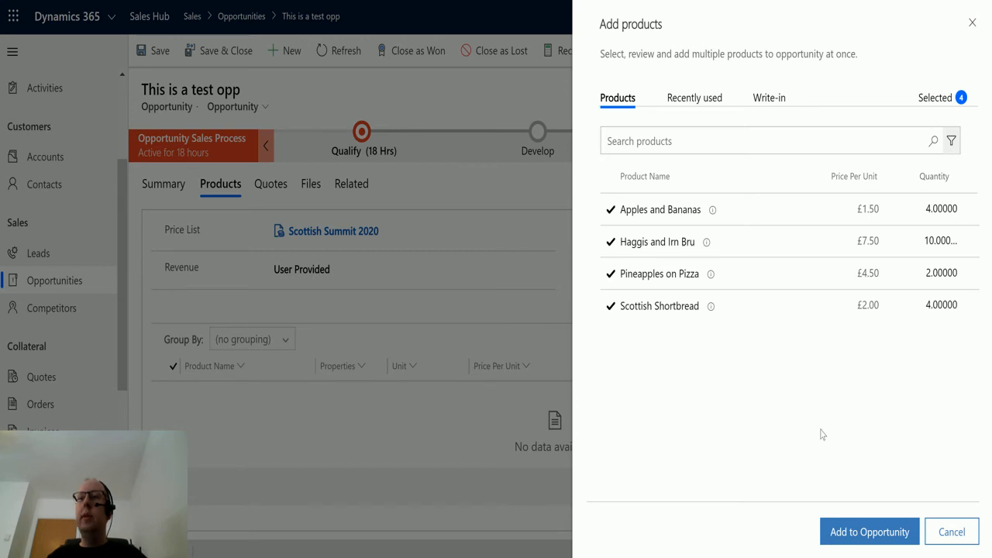
{"action": "left_click", "coordinate": [869, 532]}
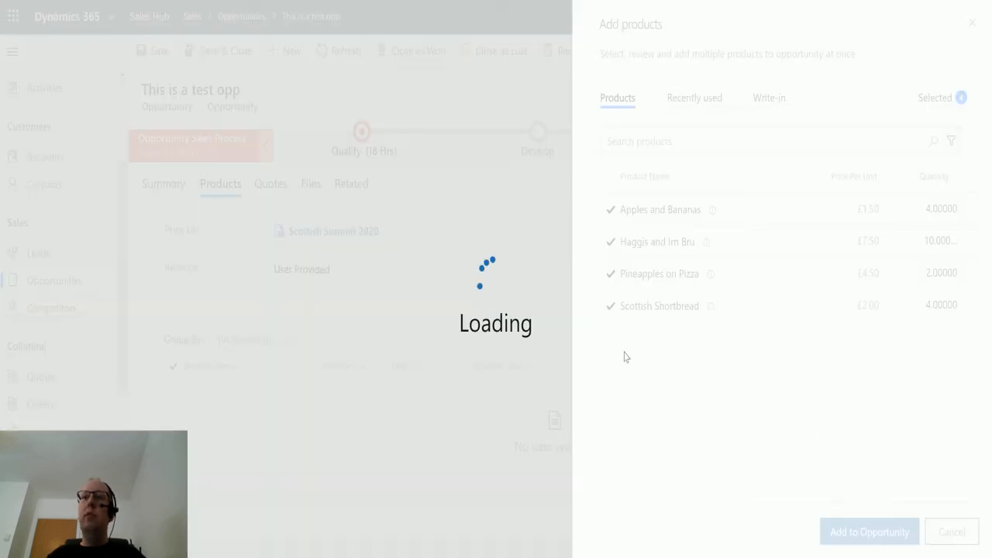
{"action": "left_click", "coordinate": [870, 531]}
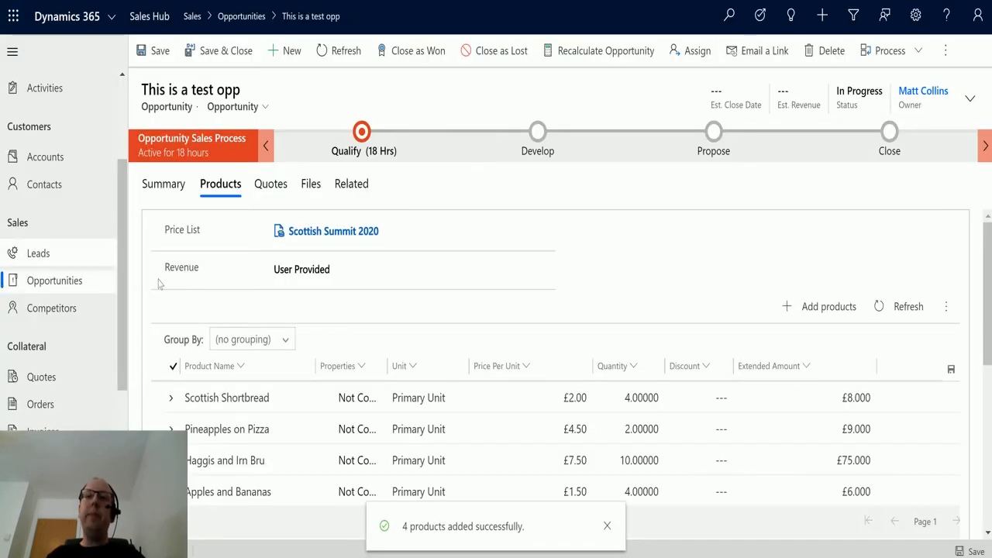
Review the draft quote from the Quotes list, return to the opportunity and generate another quote
{"action": "scroll", "scroll_direction": "down", "scroll_amount": 3}
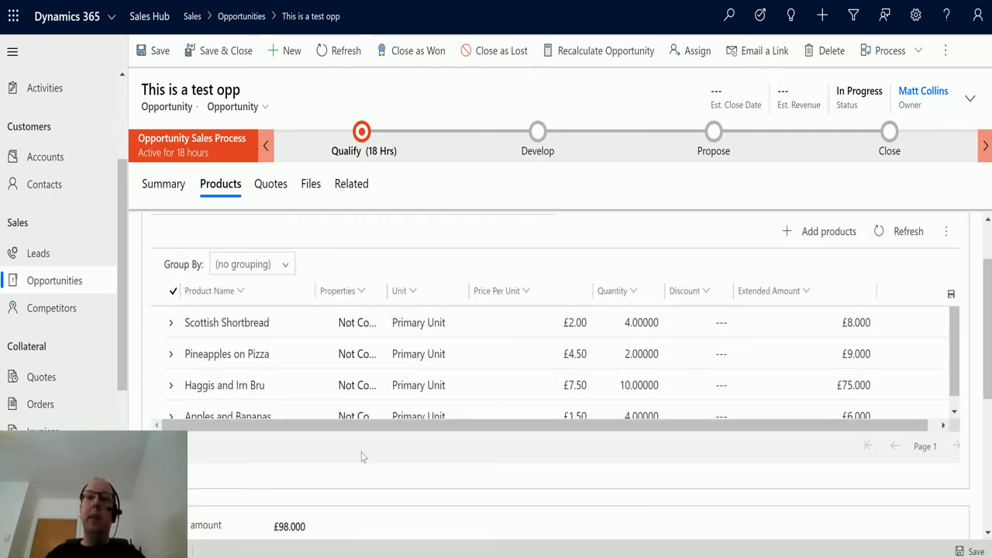
{"action": "scroll", "scroll_direction": "down", "scroll_amount": 3}
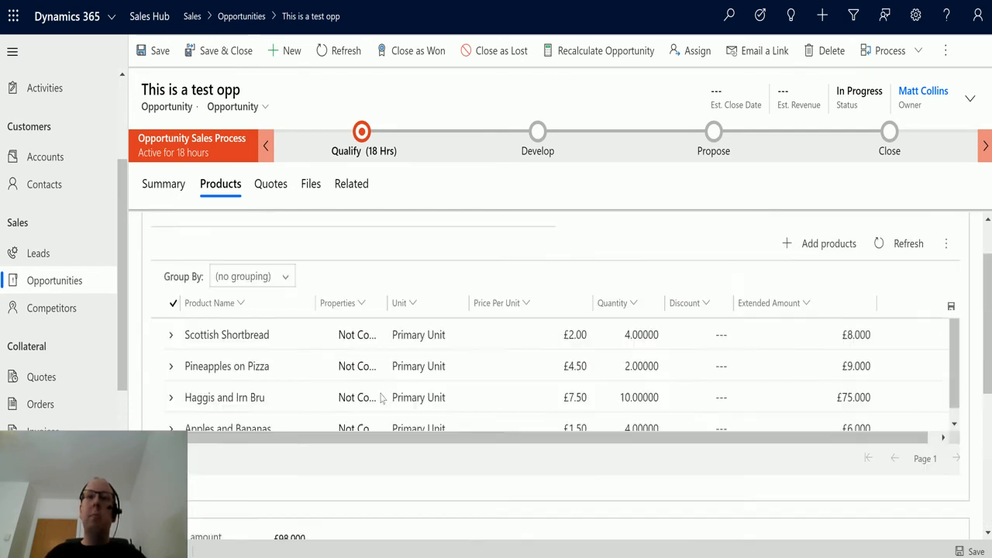
{"action": "left_click", "coordinate": [270, 183]}
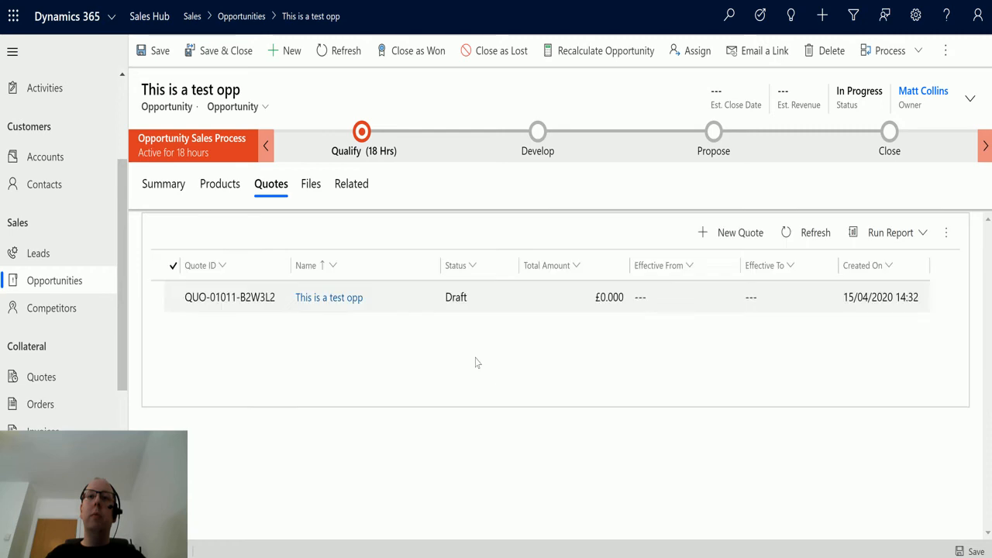
{"action": "left_click", "coordinate": [328, 297]}
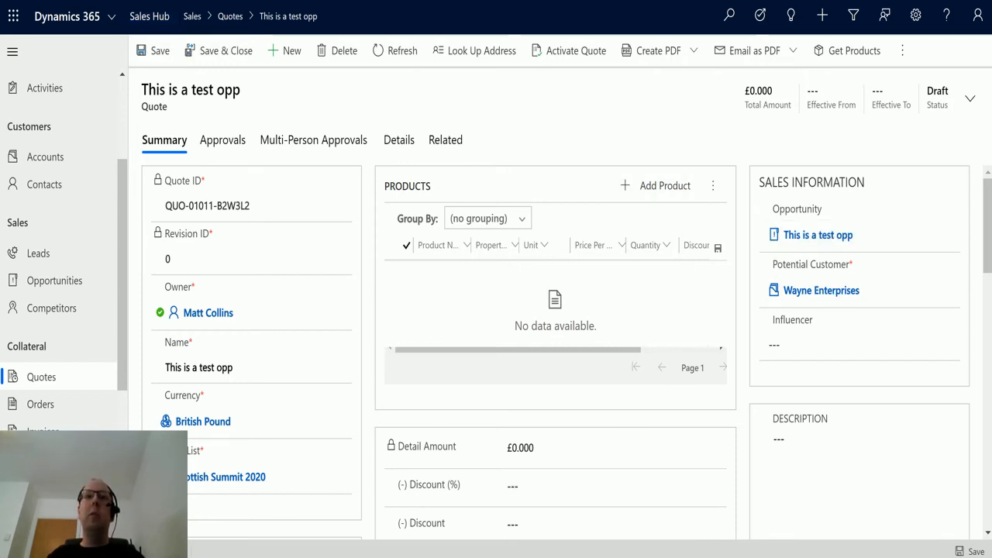
{"action": "left_click", "coordinate": [818, 235]}
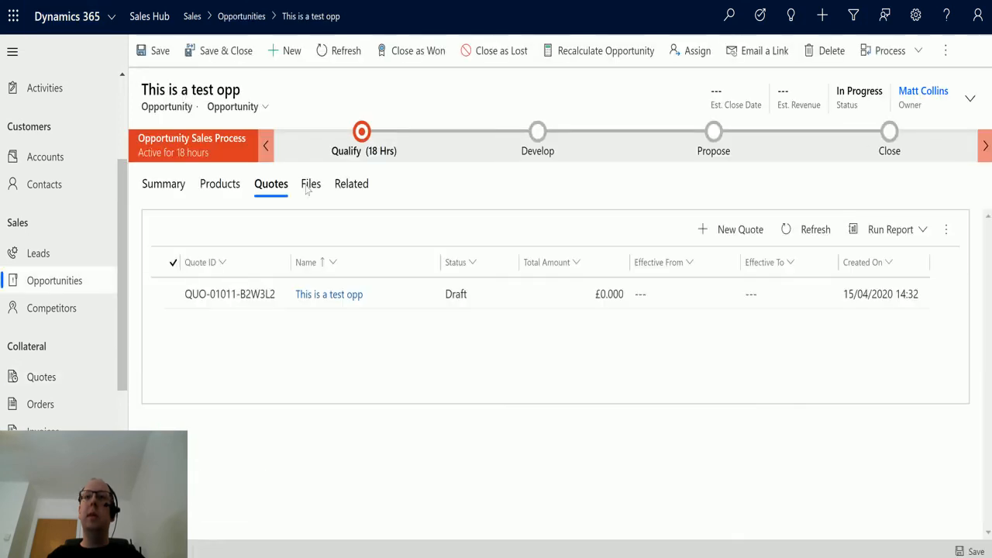
{"action": "left_click", "coordinate": [741, 230]}
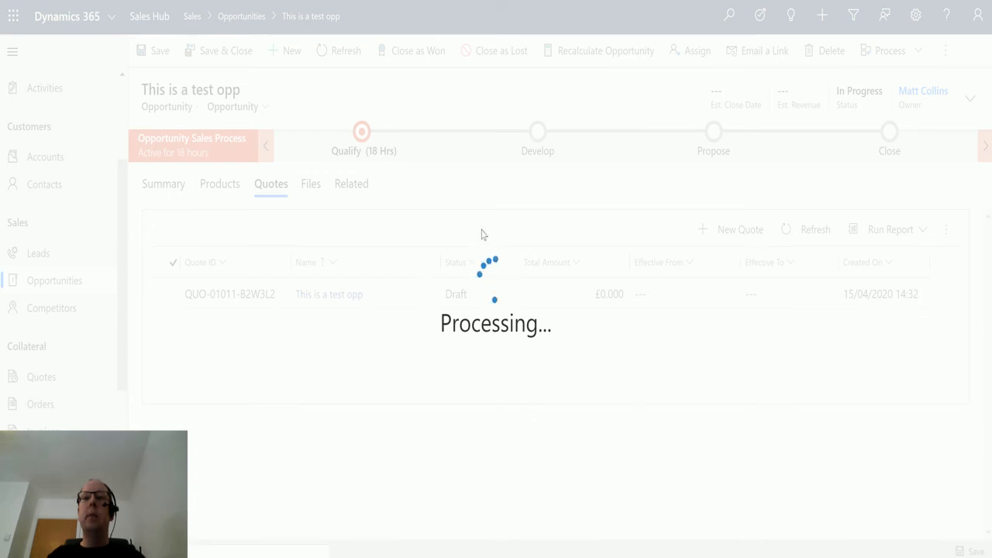
Delete the generated QUO-01012-C9F9T2 quote and copy the opportunity's record ID via Level Up
{"action": "left_click", "coordinate": [732, 230]}
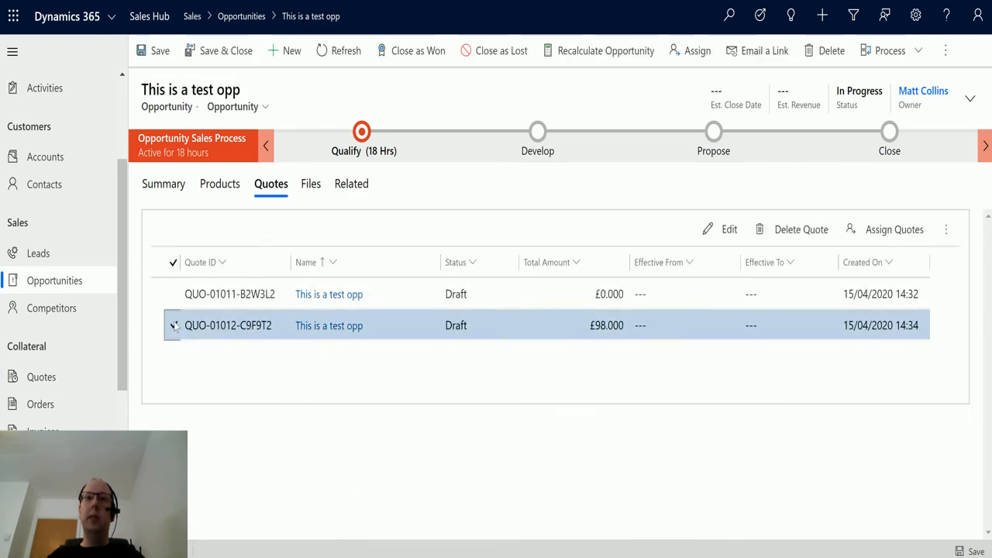
{"action": "left_click", "coordinate": [800, 229]}
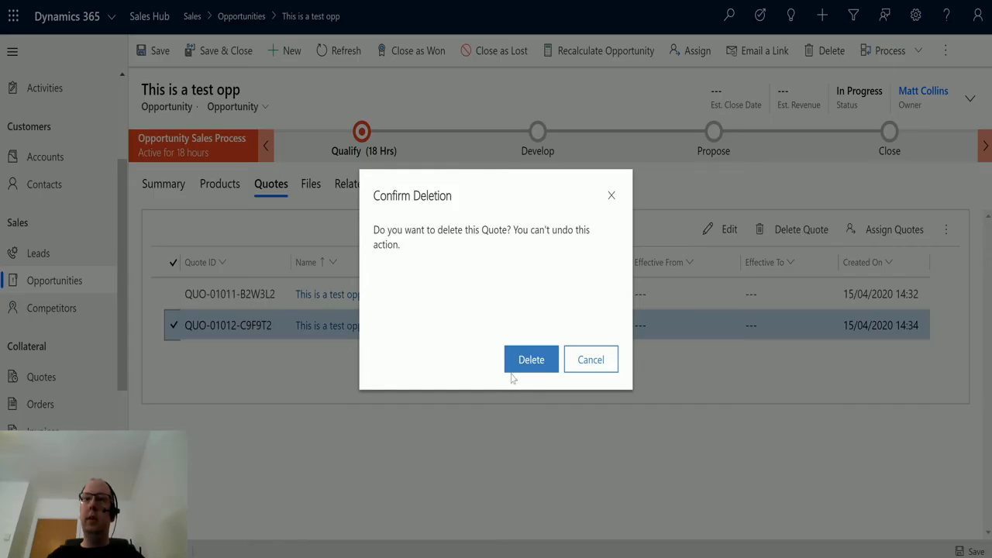
{"action": "left_click", "coordinate": [530, 360]}
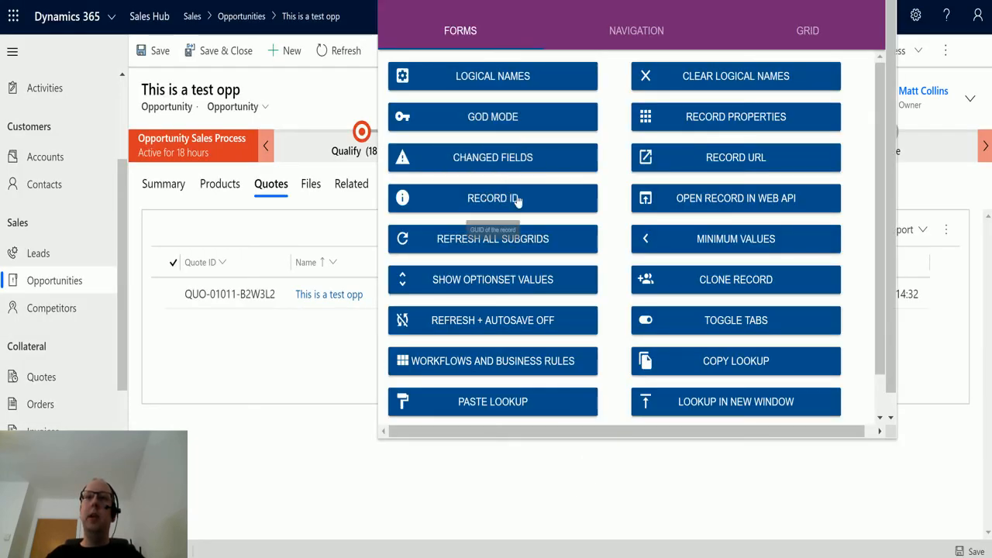
{"action": "left_click", "coordinate": [493, 199]}
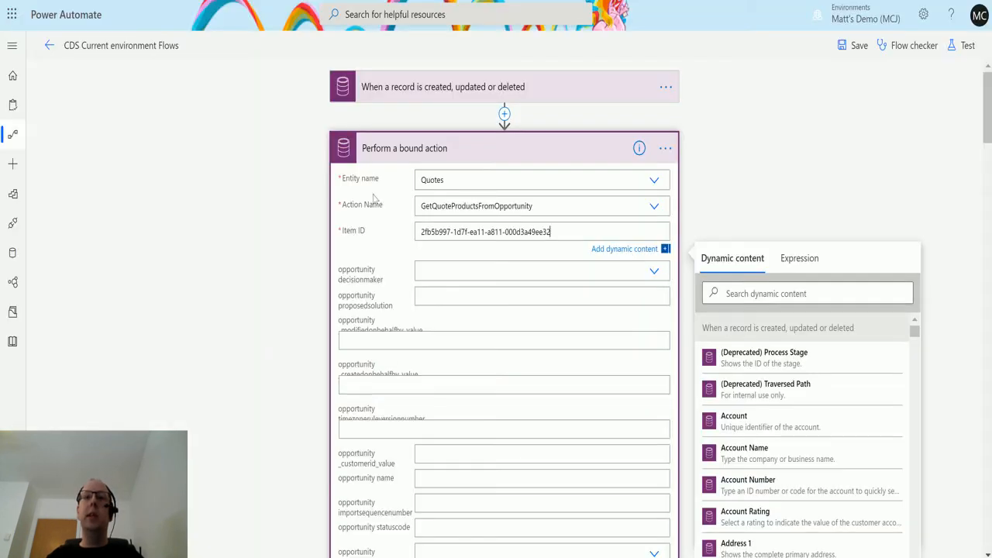
Paste the opportunity's record GUID into the bound action's opportunityid parameter
{"action": "scroll", "scroll_direction": "down", "scroll_amount": 3}
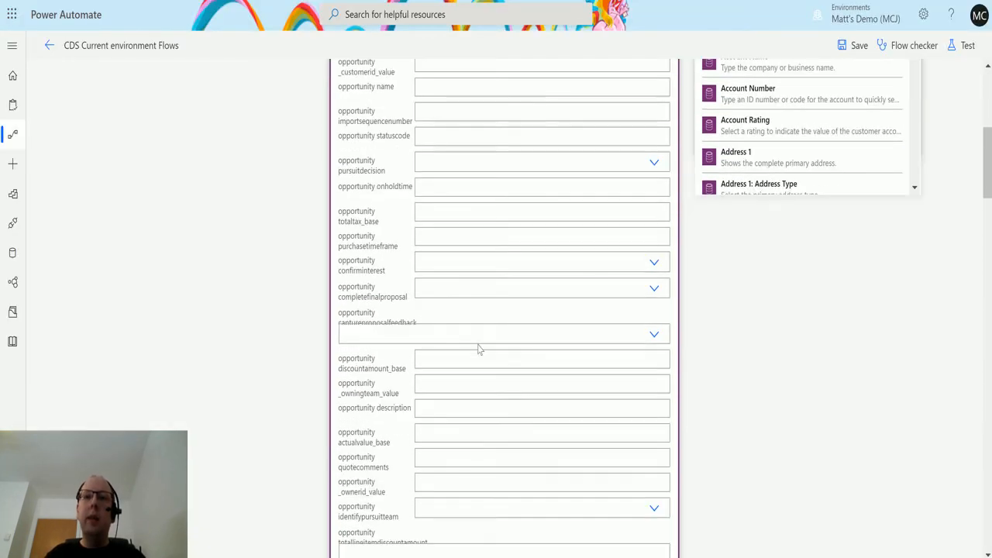
{"action": "scroll", "scroll_direction": "down", "scroll_amount": 3}
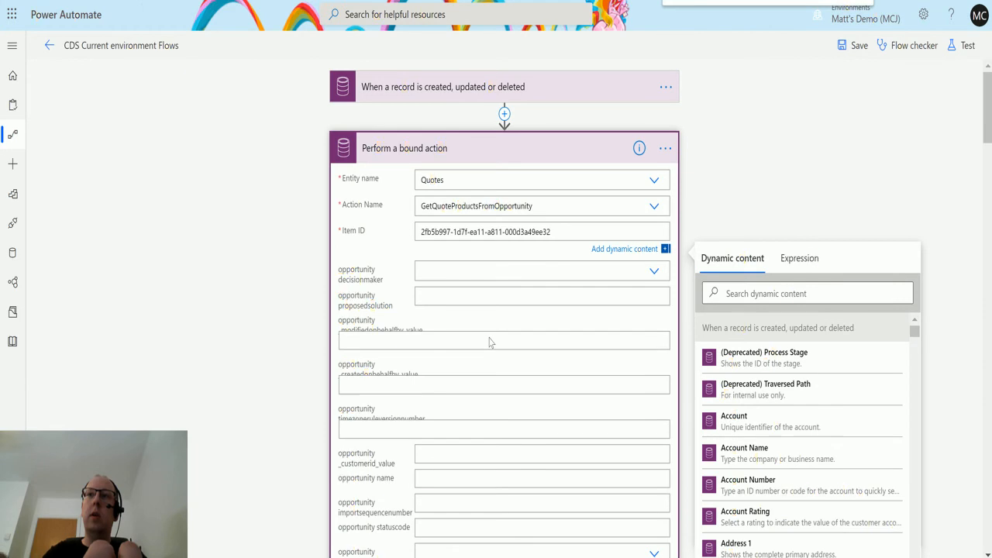
{"action": "scroll", "scroll_direction": "down", "scroll_amount": 3}
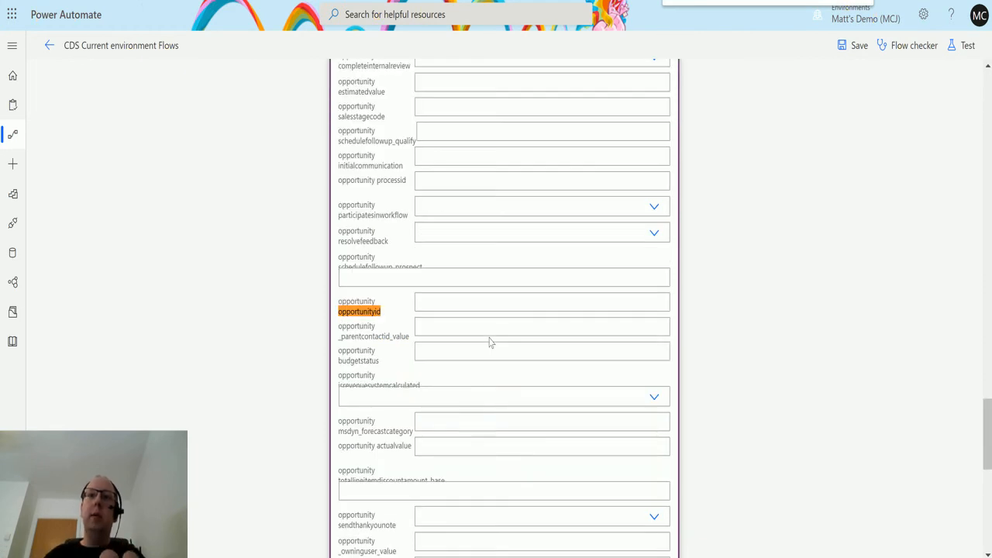
{"action": "left_click", "coordinate": [541, 300]}
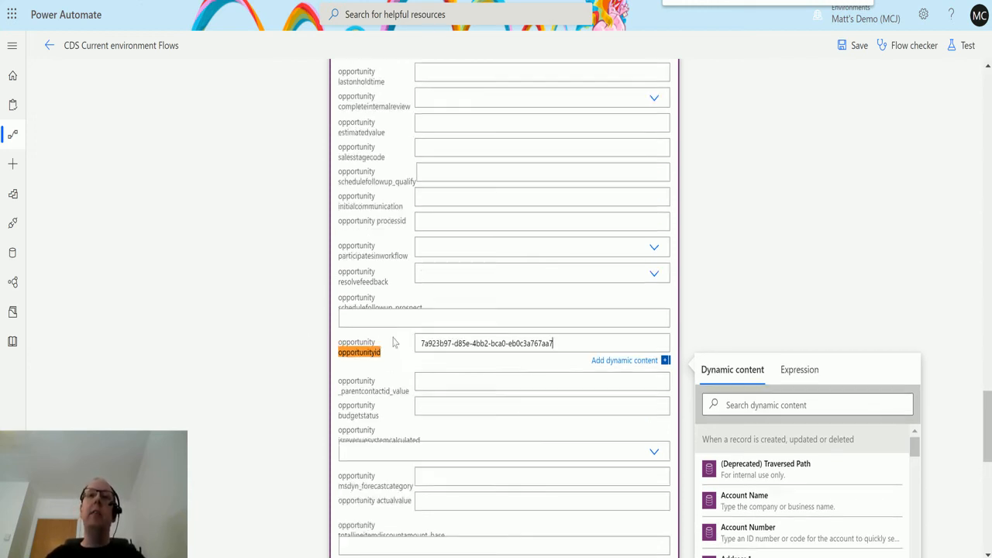
{"action": "scroll", "scroll_direction": "down", "scroll_amount": 3}
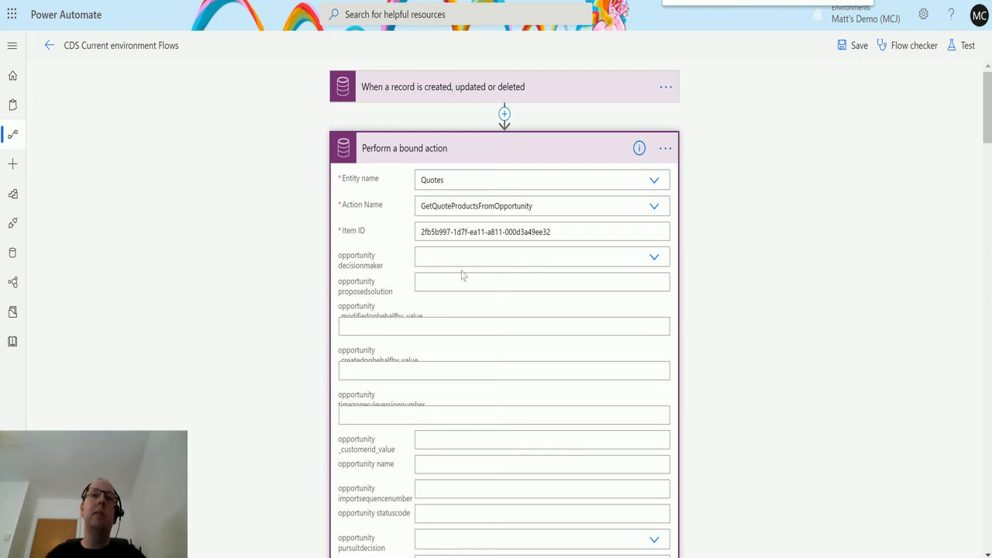
{"action": "scroll", "scroll_direction": "down", "scroll_amount": 3}
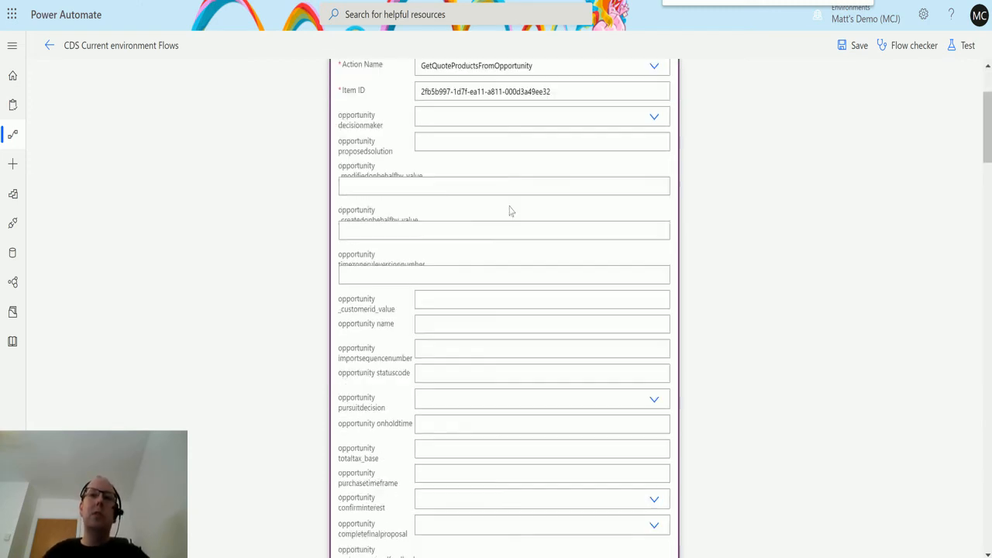
{"action": "scroll", "scroll_direction": "down", "scroll_amount": 3}
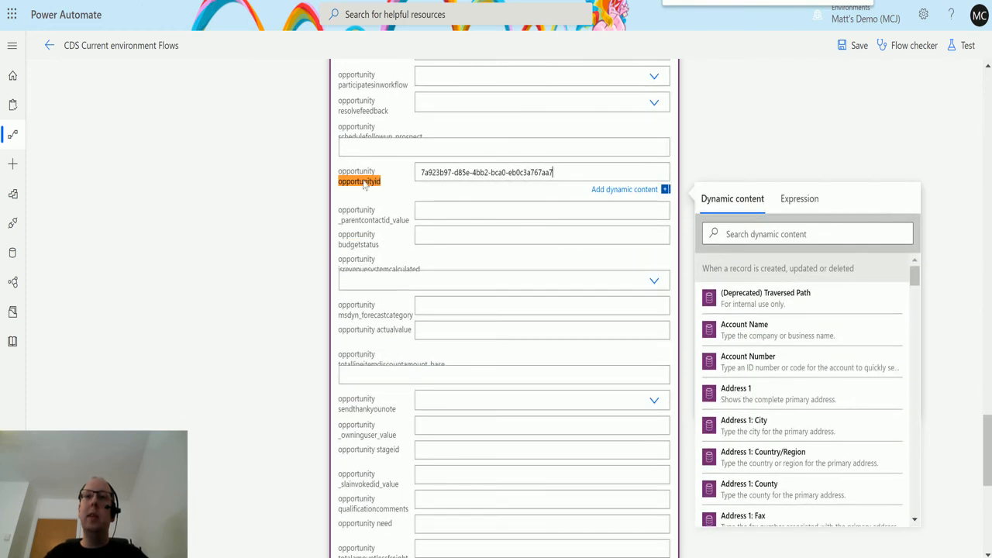
{"action": "scroll", "scroll_direction": "down", "scroll_amount": 3}
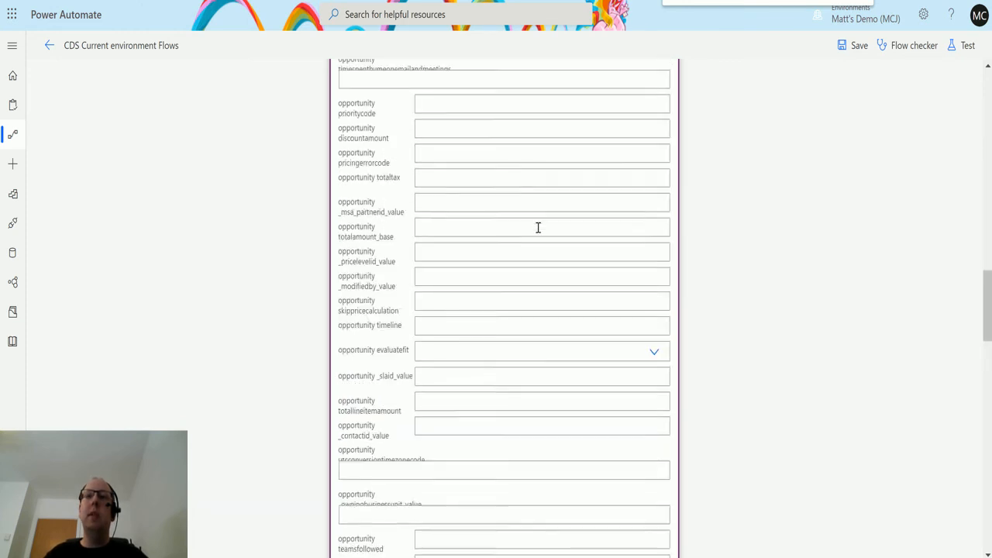
{"action": "scroll", "scroll_direction": "up", "scroll_amount": 3}
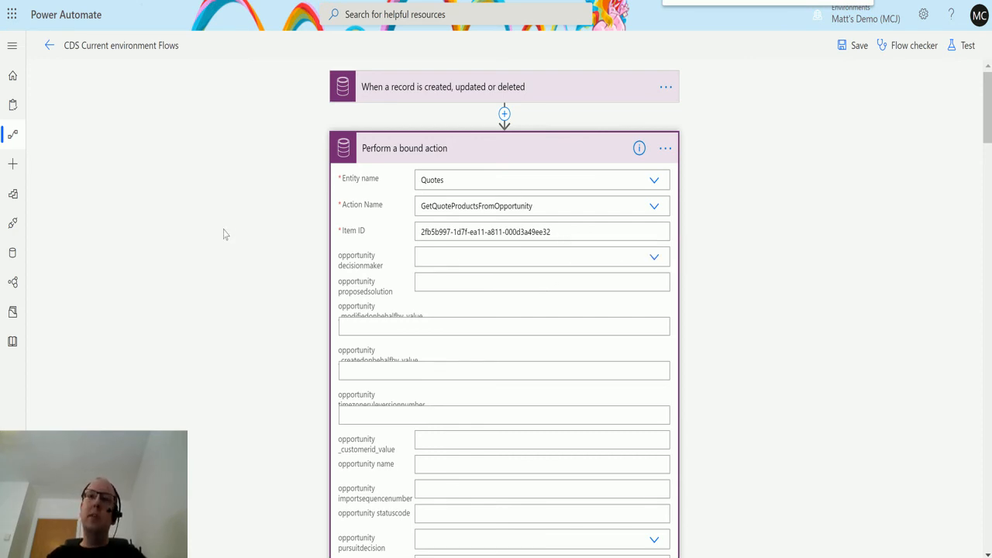
{"action": "mouse_move", "coordinate": [636, 382]}
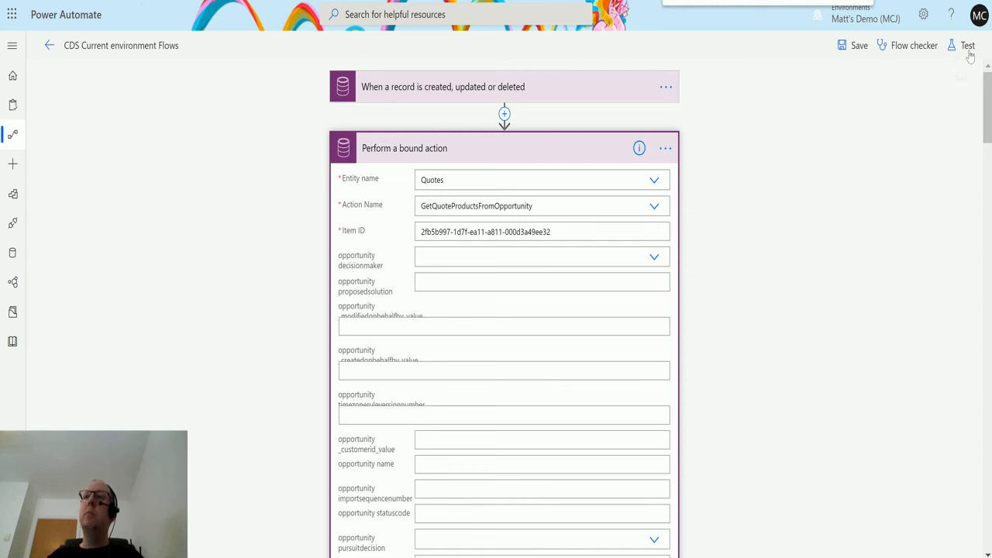
Save and test the flow using data from the latest succeeded run, then view the bound action's run details
{"action": "left_click", "coordinate": [965, 39]}
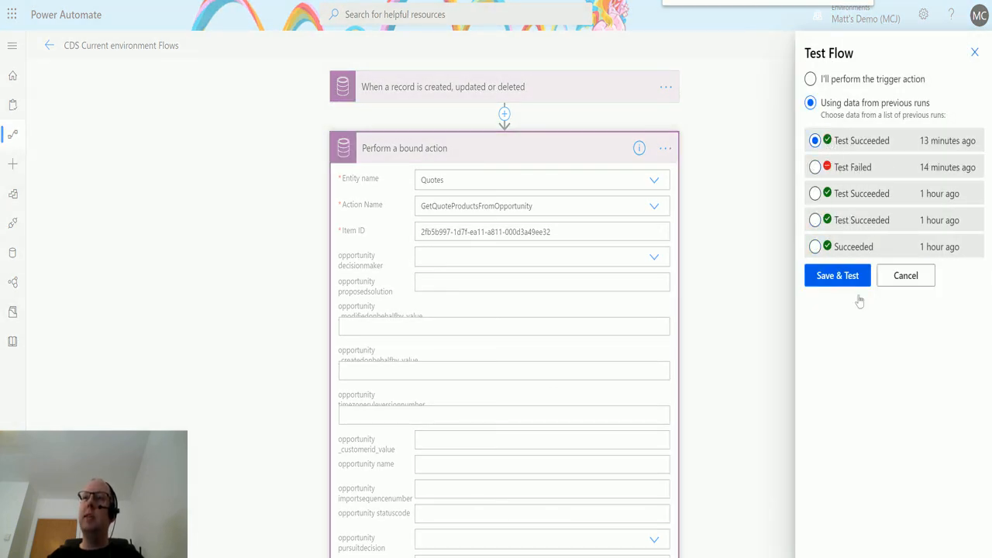
{"action": "left_click", "coordinate": [838, 276]}
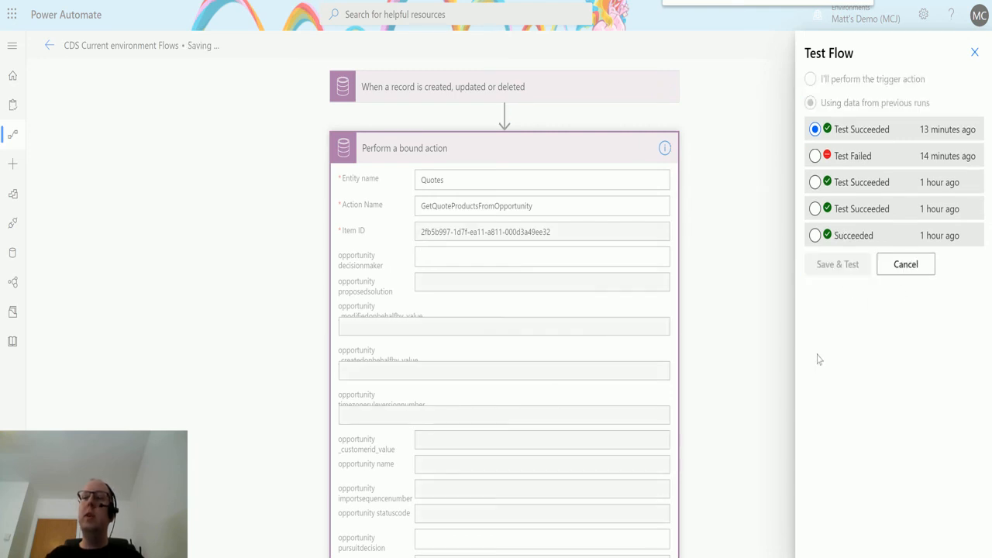
{"action": "mouse_move", "coordinate": [932, 475]}
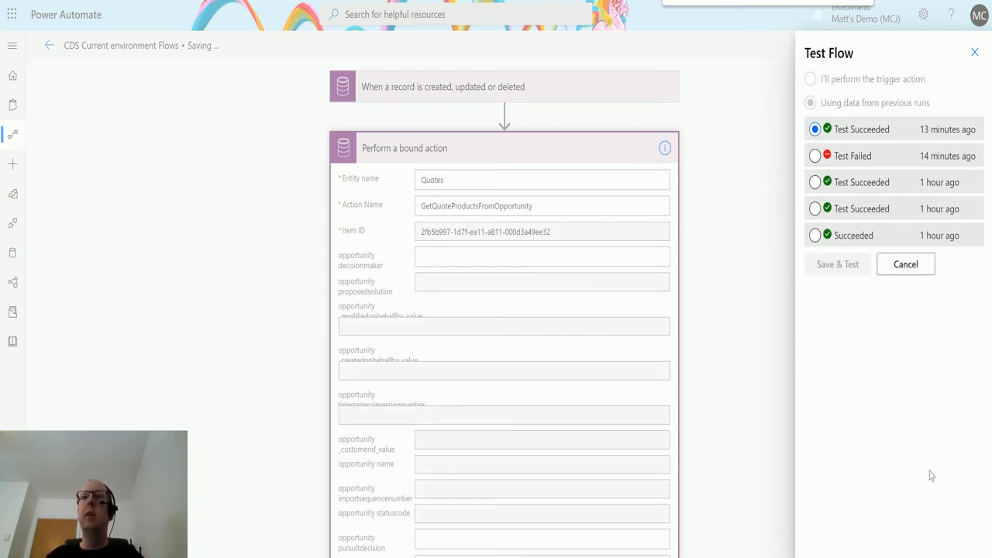
{"action": "mouse_move", "coordinate": [946, 450]}
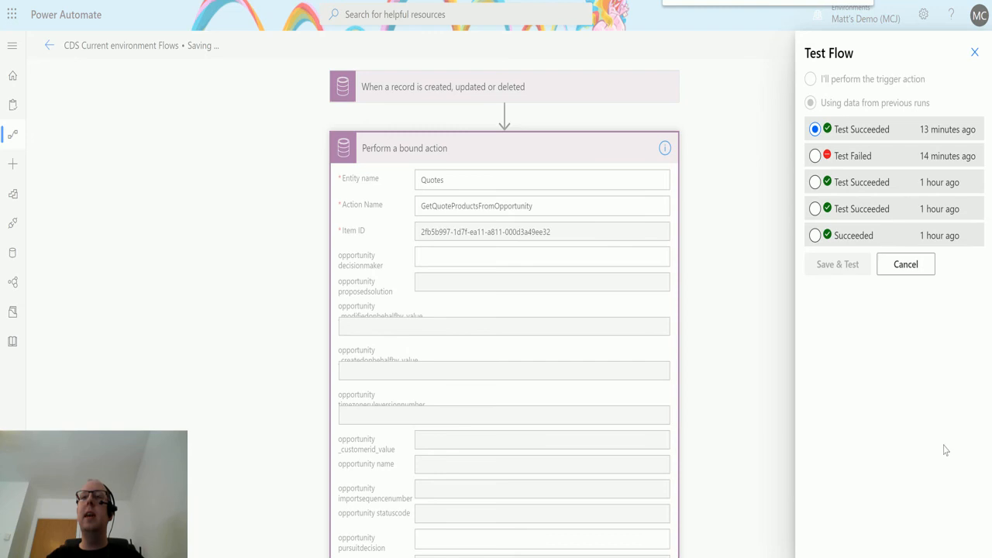
{"action": "mouse_move", "coordinate": [648, 403]}
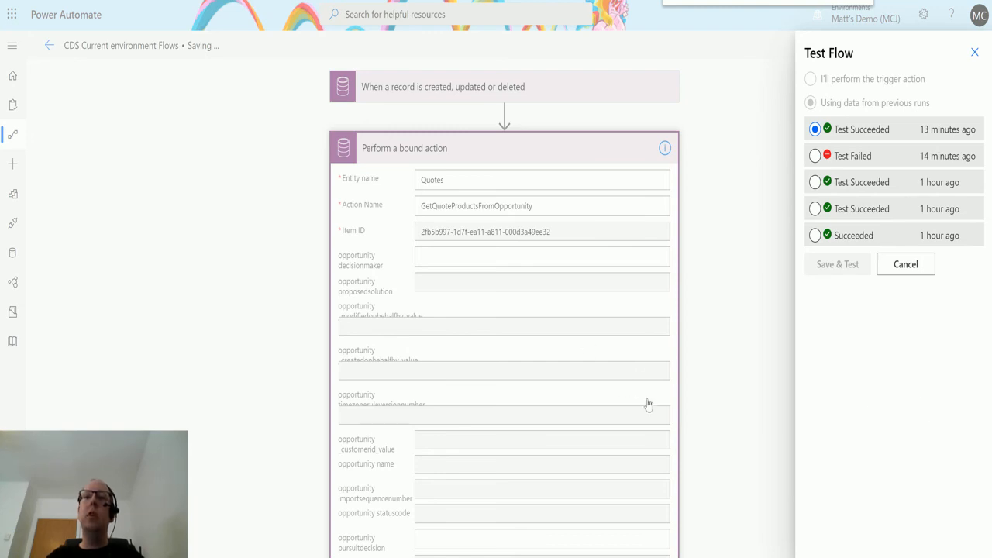
{"action": "mouse_move", "coordinate": [530, 279]}
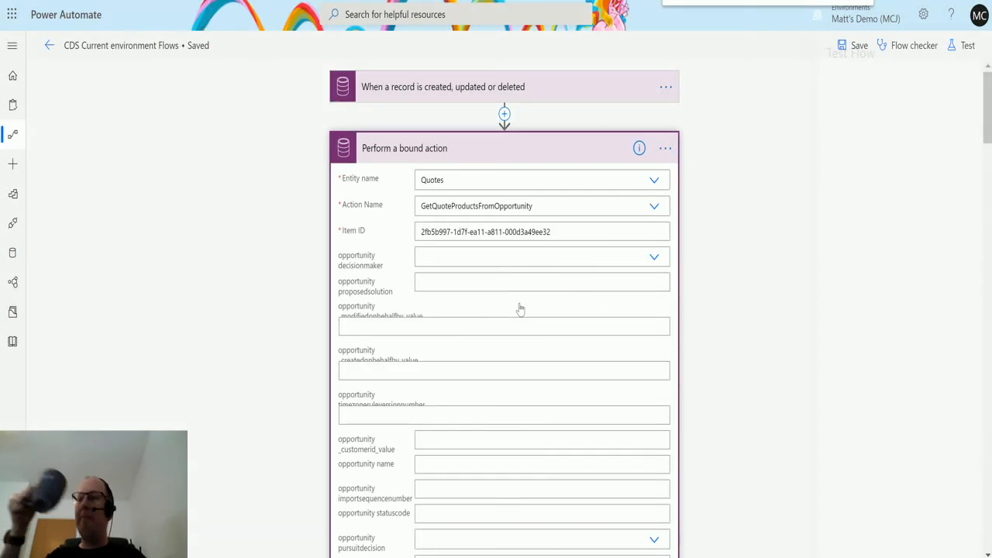
{"action": "left_click", "coordinate": [977, 43]}
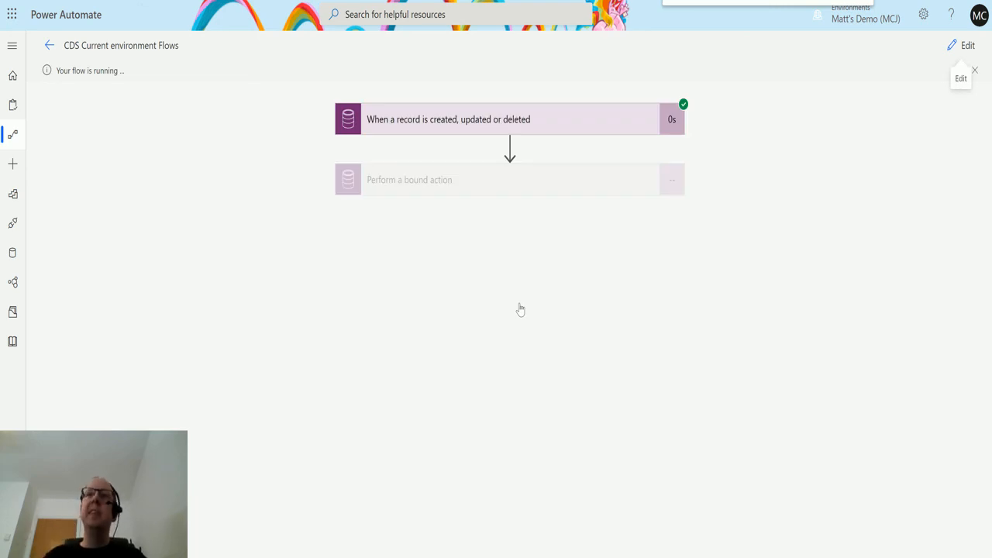
{"action": "mouse_move", "coordinate": [530, 273]}
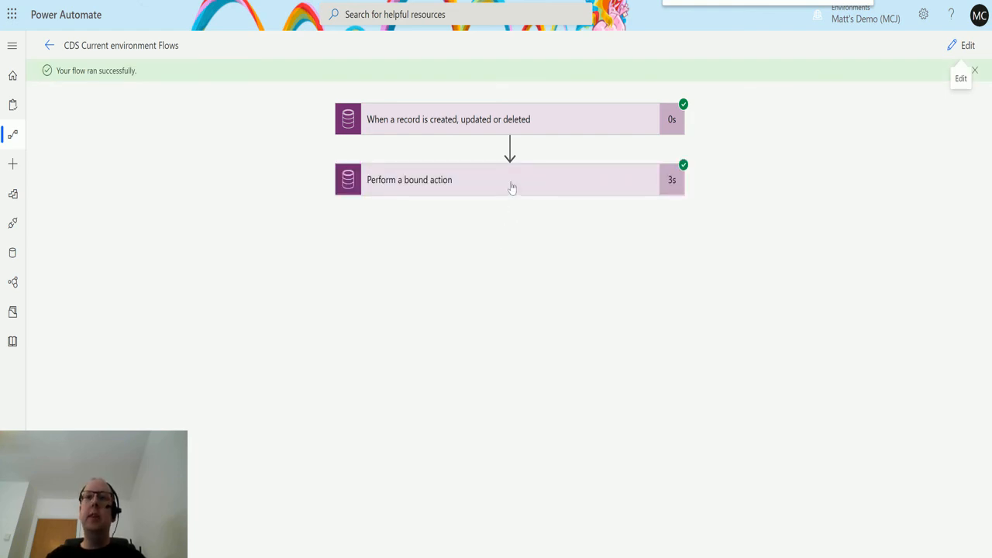
{"action": "left_click", "coordinate": [512, 179]}
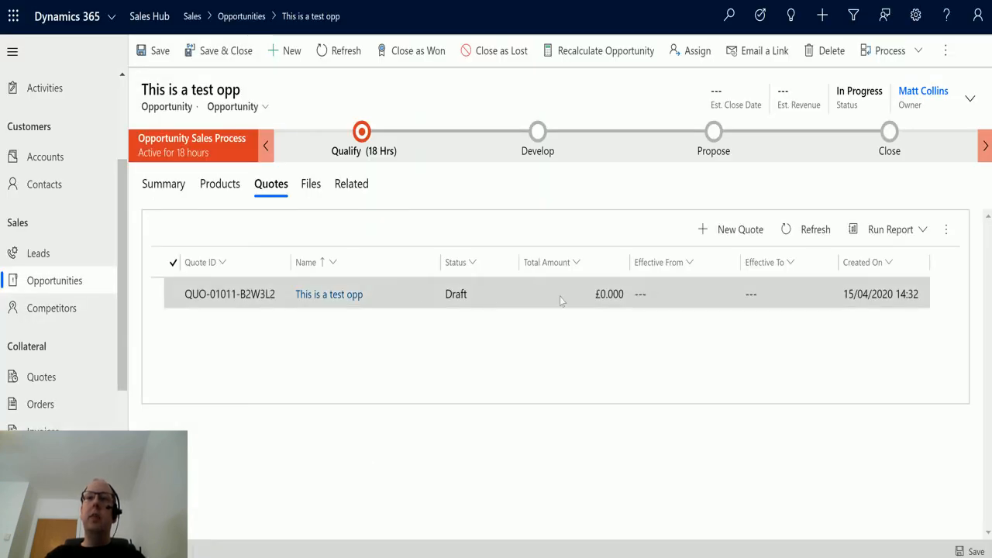
{"action": "mouse_move", "coordinate": [512, 287]}
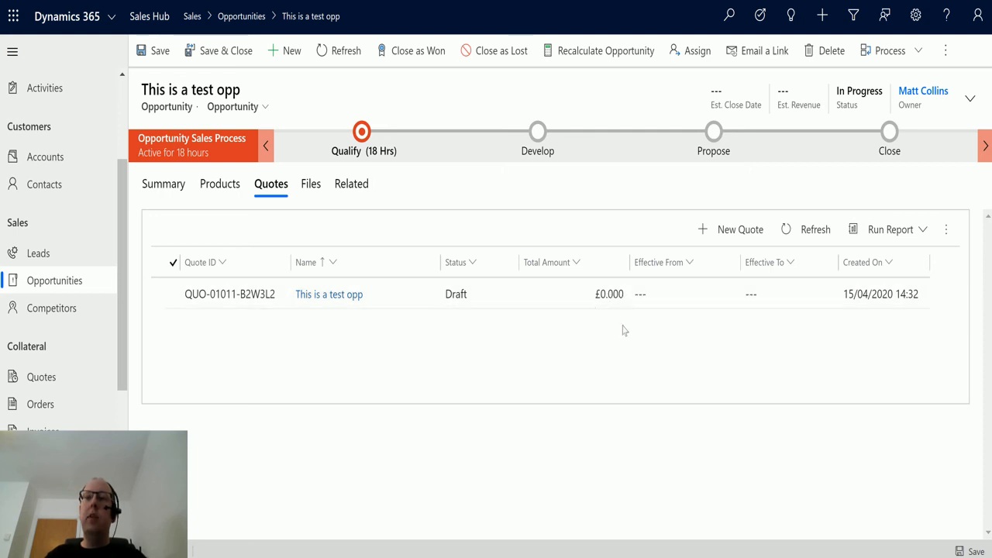
{"action": "mouse_move", "coordinate": [816, 233]}
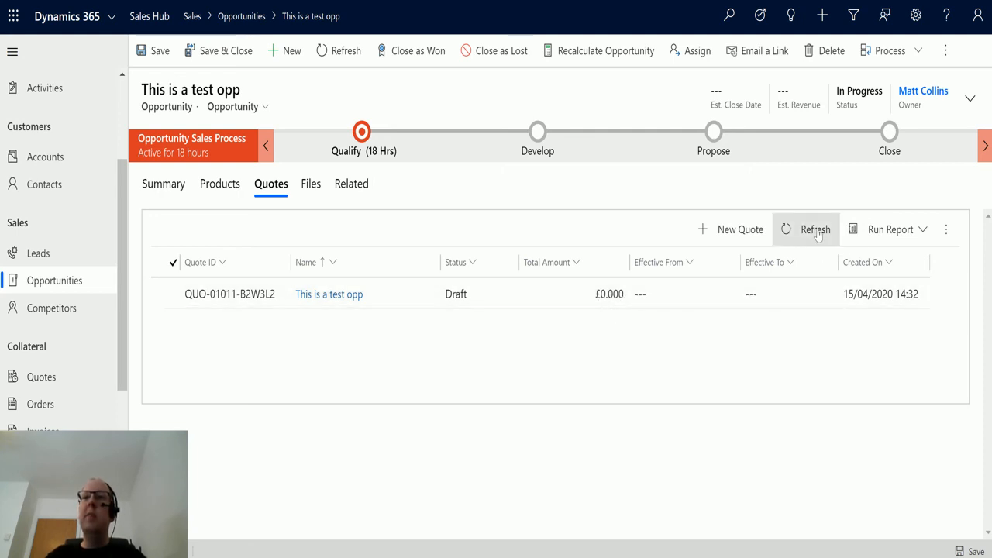
Refresh the Quotes tab and open quote 'This is a test opp' showing £98 and four products
{"action": "left_click", "coordinate": [807, 230]}
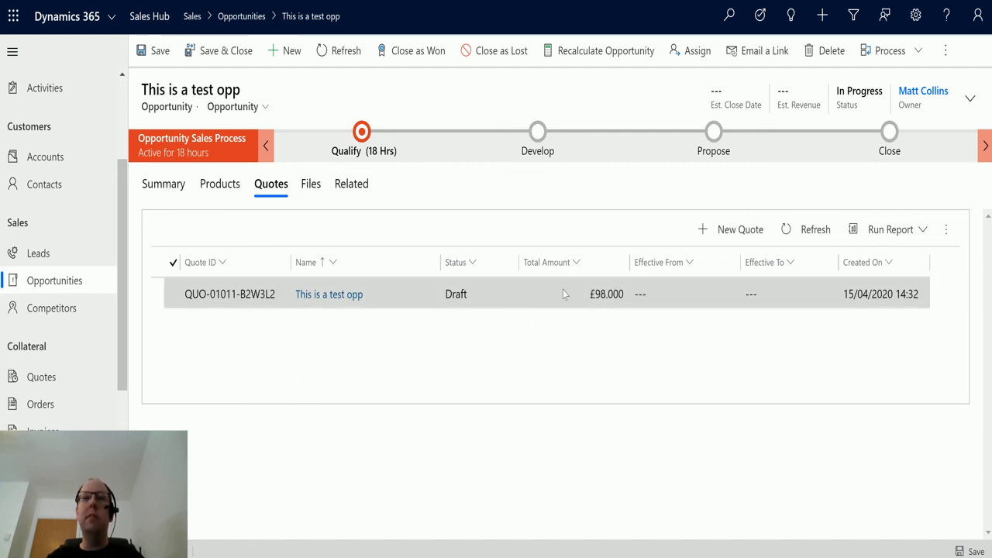
{"action": "left_click", "coordinate": [329, 294]}
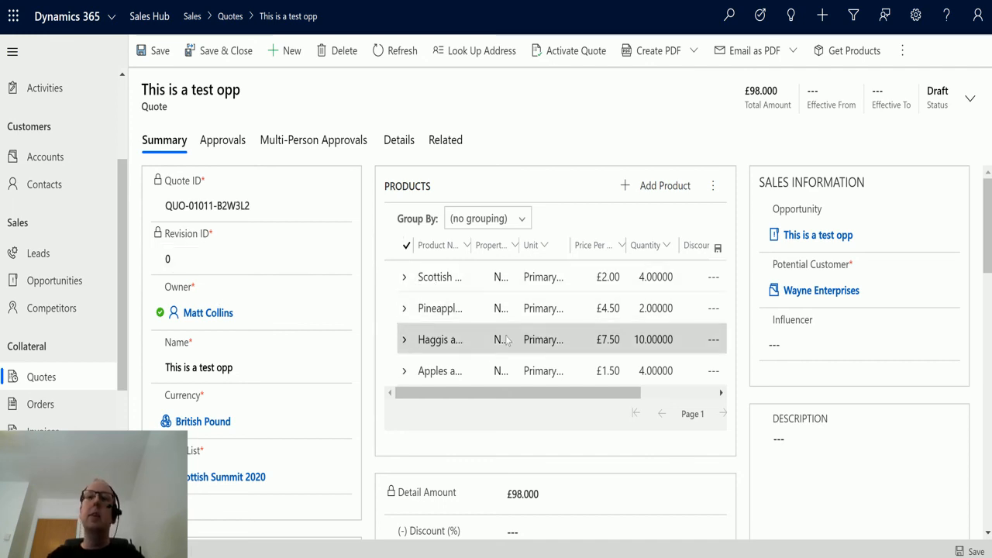
{"action": "mouse_move", "coordinate": [485, 374]}
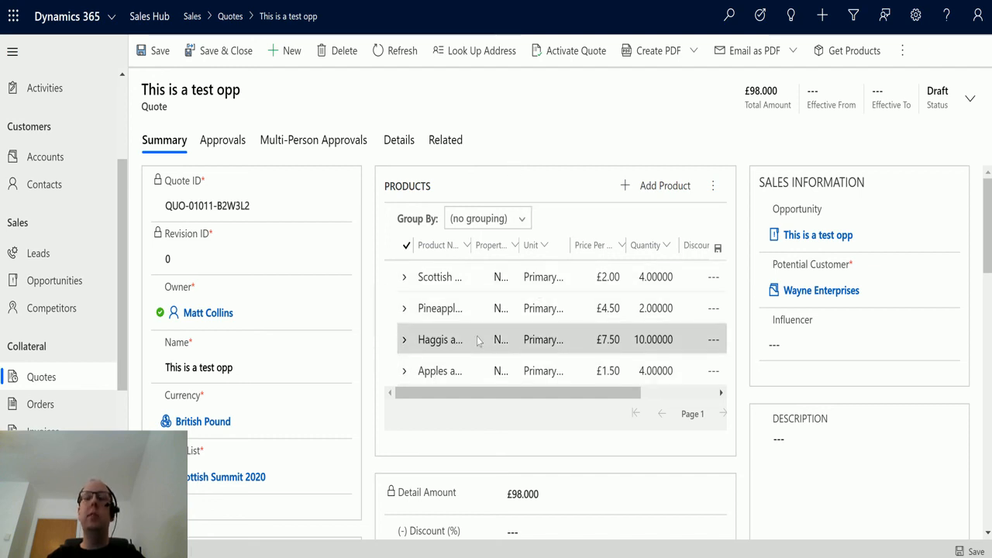
{"action": "mouse_move", "coordinate": [481, 341]}
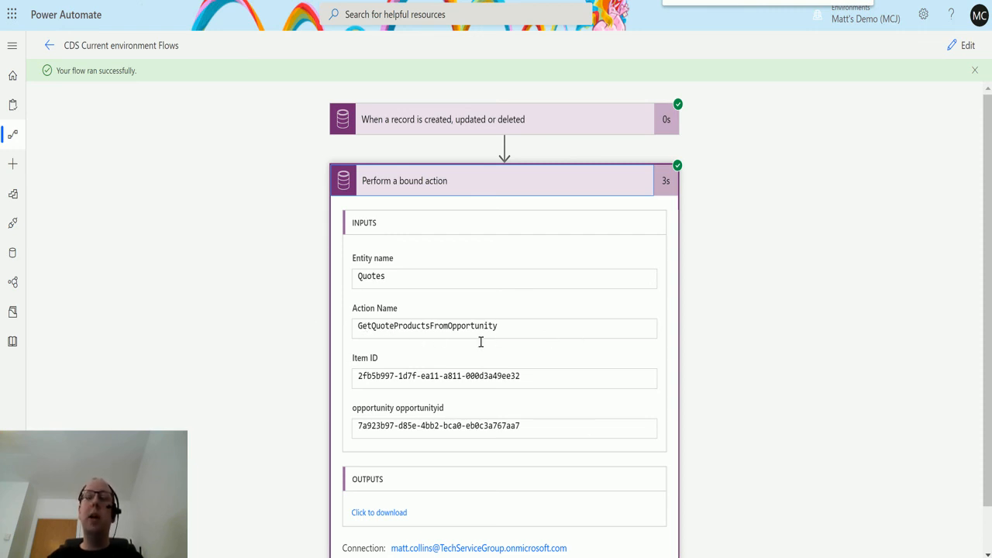
{"action": "mouse_move", "coordinate": [196, 404]}
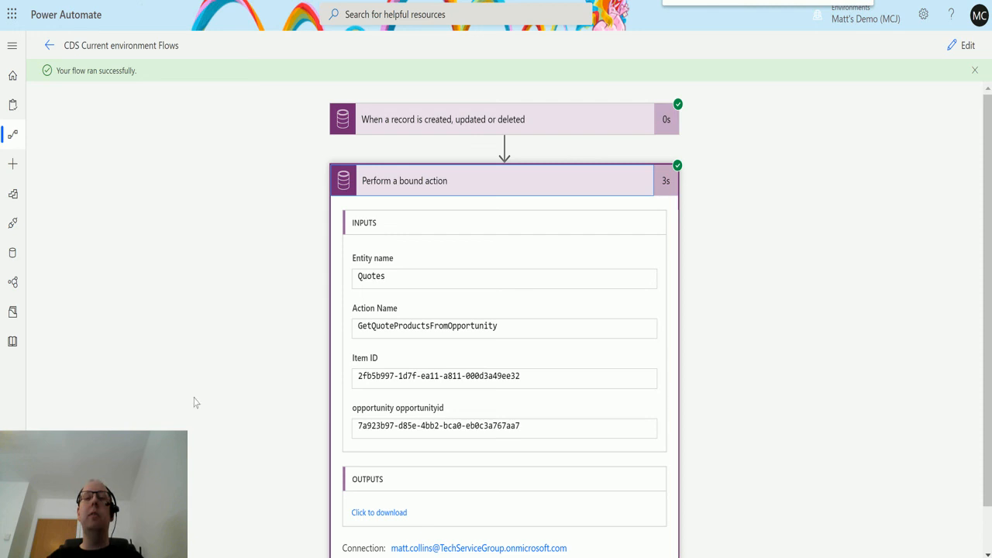
{"action": "mouse_move", "coordinate": [535, 377]}
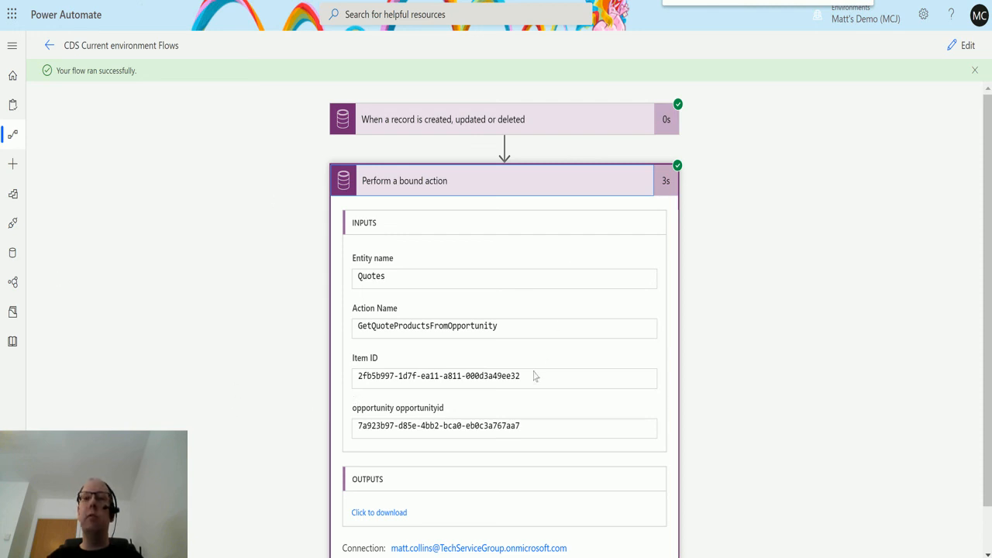
{"action": "mouse_move", "coordinate": [440, 304]}
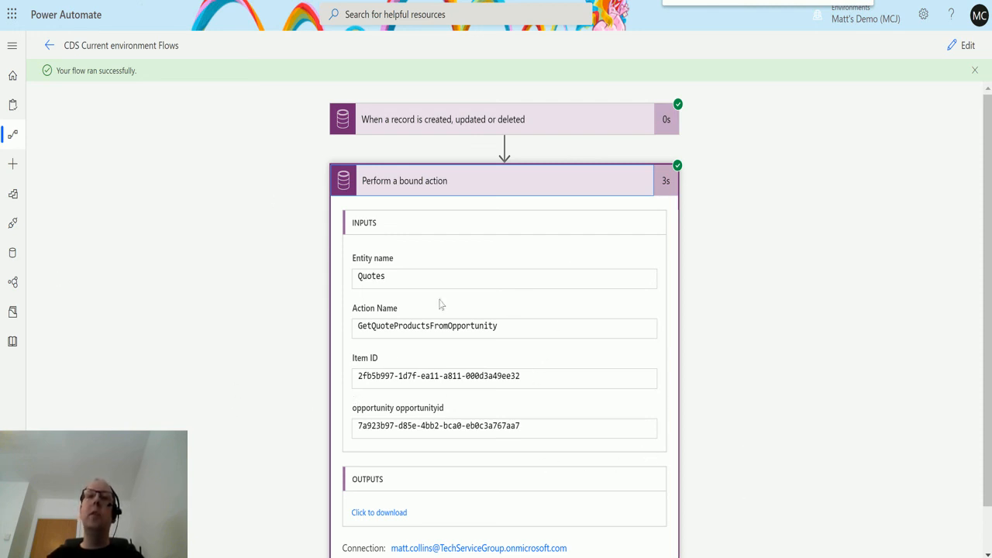
{"action": "mouse_move", "coordinate": [863, 330]}
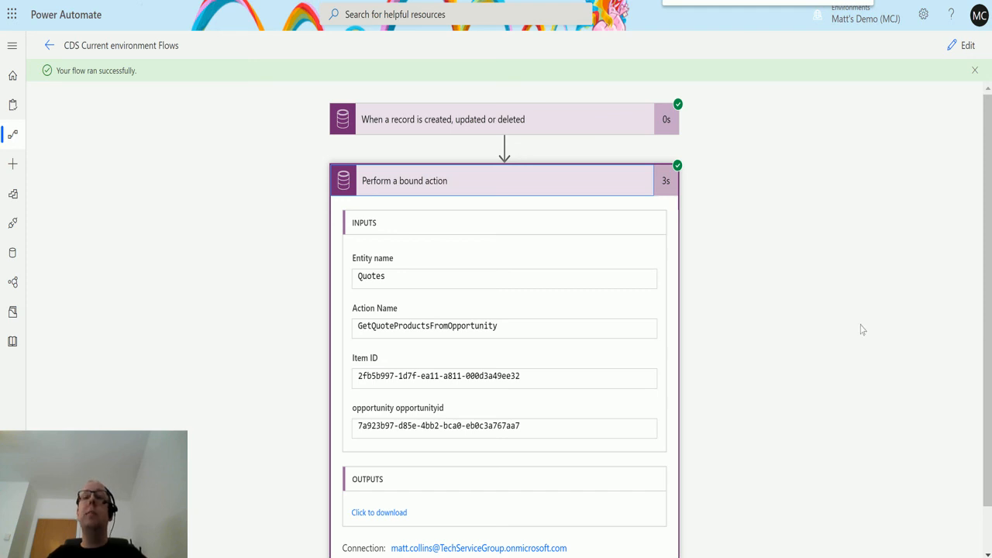